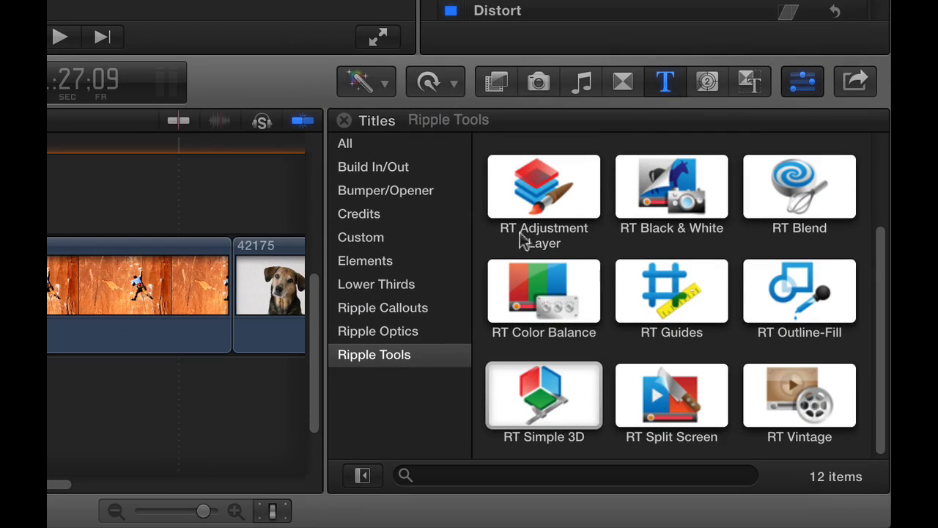
pyautogui.moveTo(510, 440)
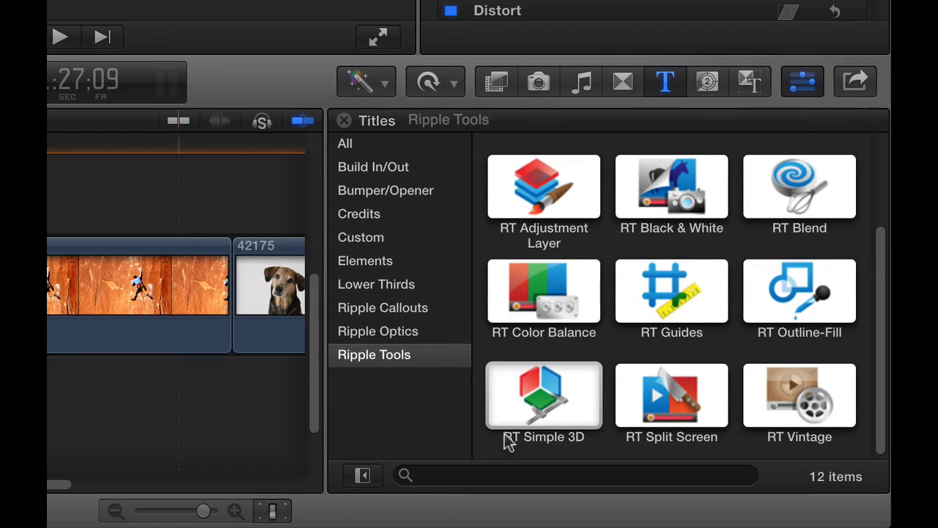
pyautogui.moveTo(666, 451)
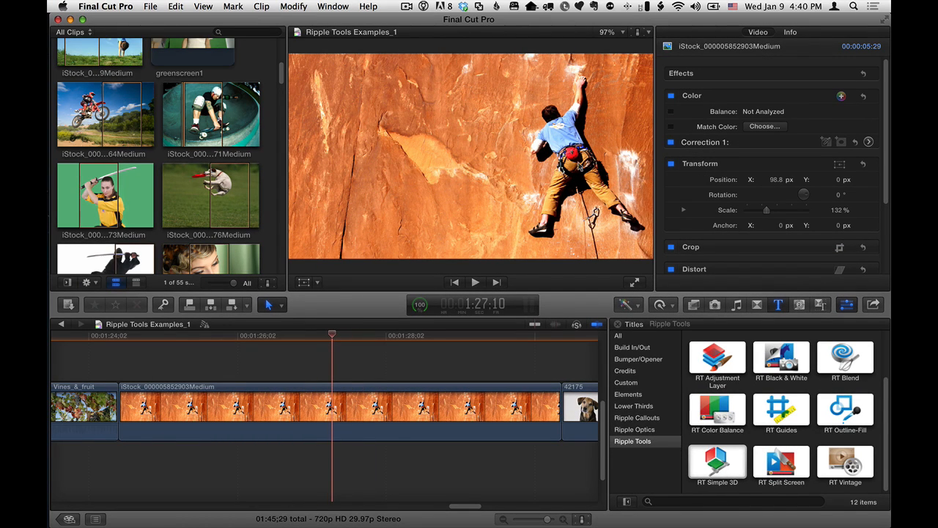
pyautogui.moveTo(531, 163)
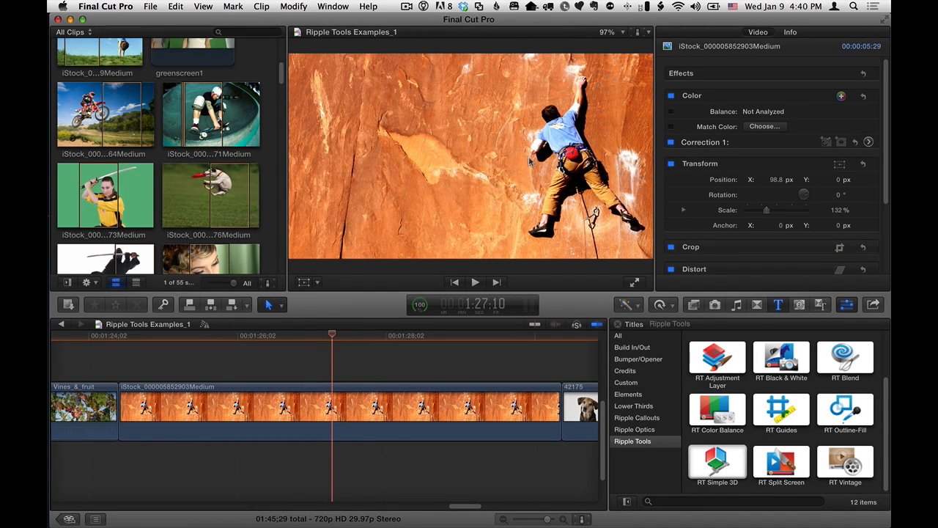
# Connect an RT Split Screen title above the selected climber clip and select it.
pyautogui.click(330, 411)
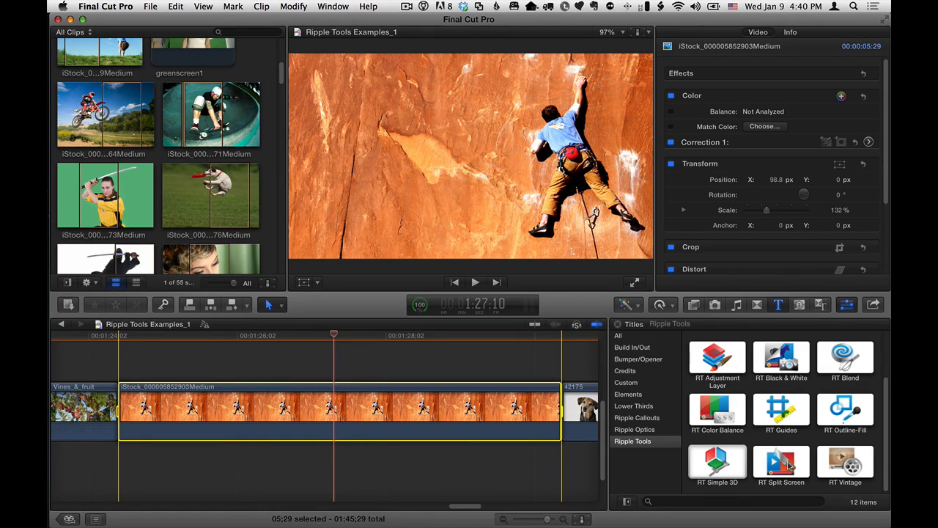
pyautogui.click(781, 462)
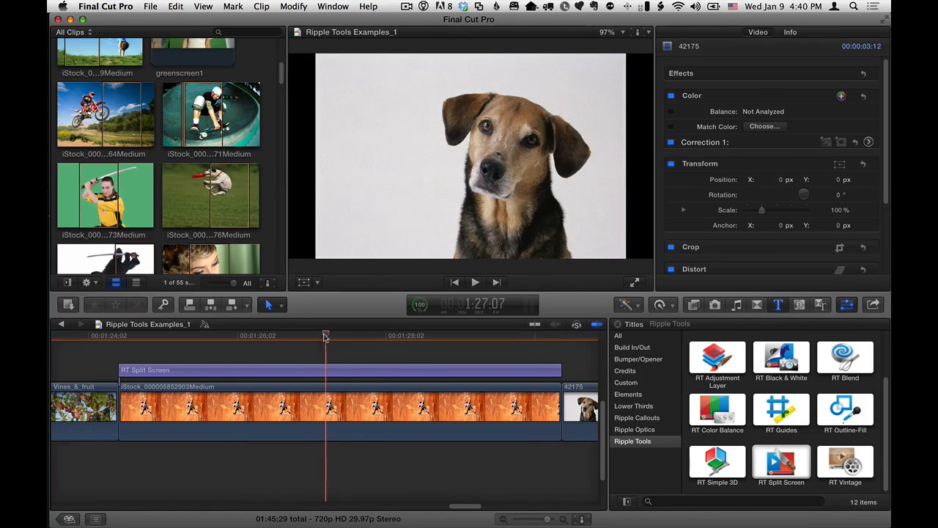
pyautogui.click(337, 369)
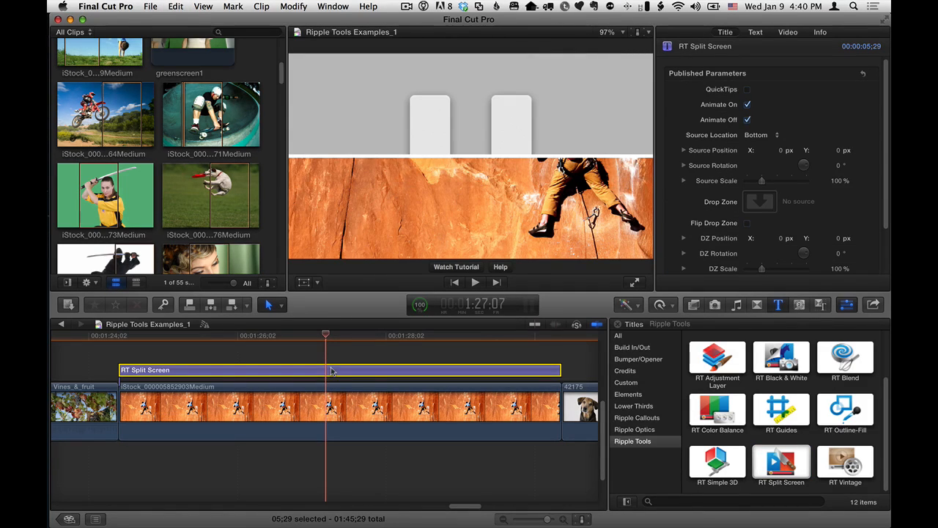
# Skim the playhead across the split screen title to preview it over the footage.
pyautogui.click(215, 337)
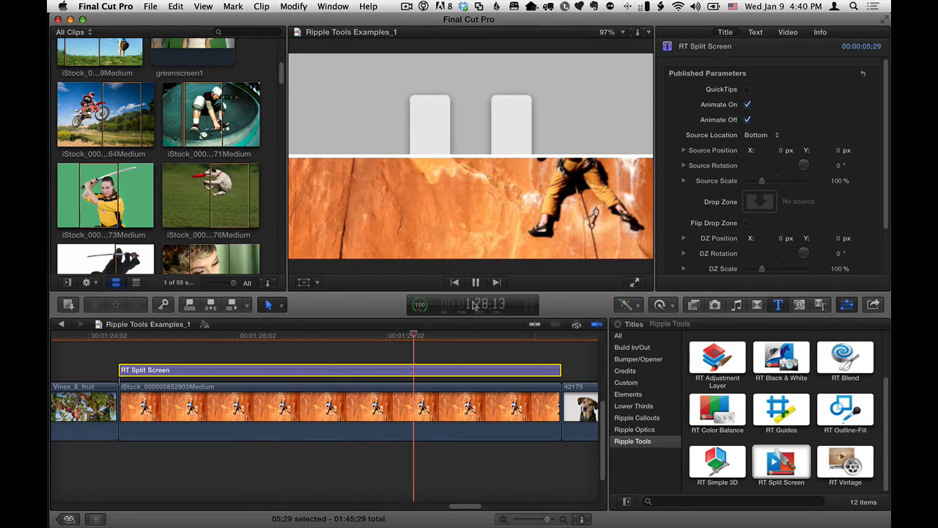
pyautogui.moveTo(413, 335); pyautogui.dragTo(561, 334)
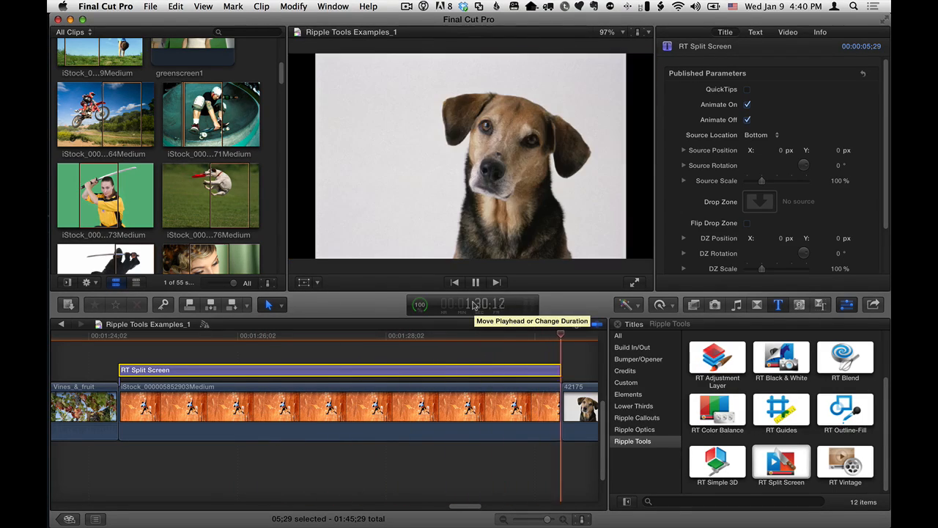
pyautogui.click(328, 335)
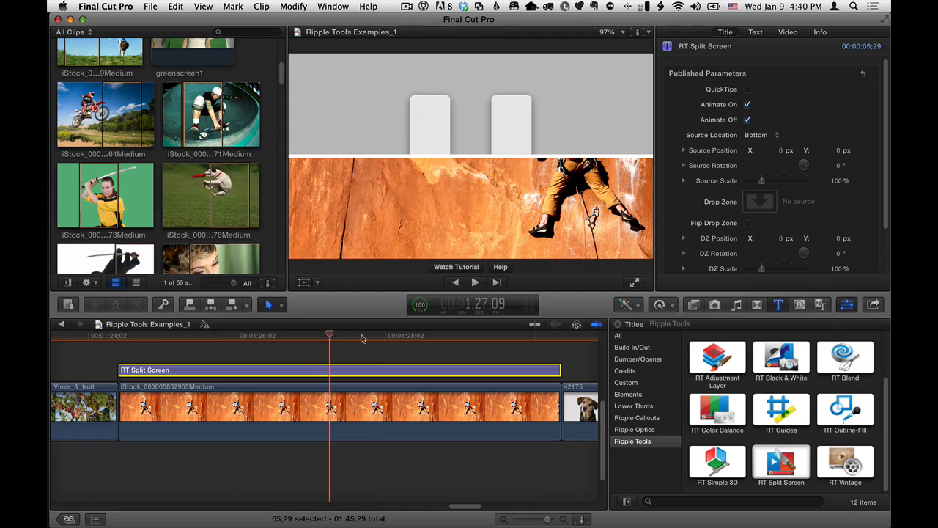
pyautogui.moveTo(780, 103)
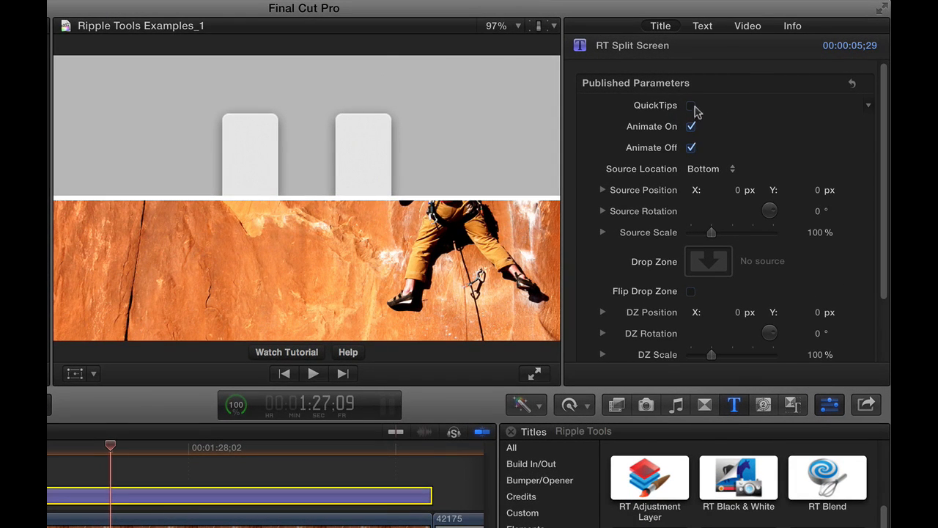
pyautogui.click(689, 106)
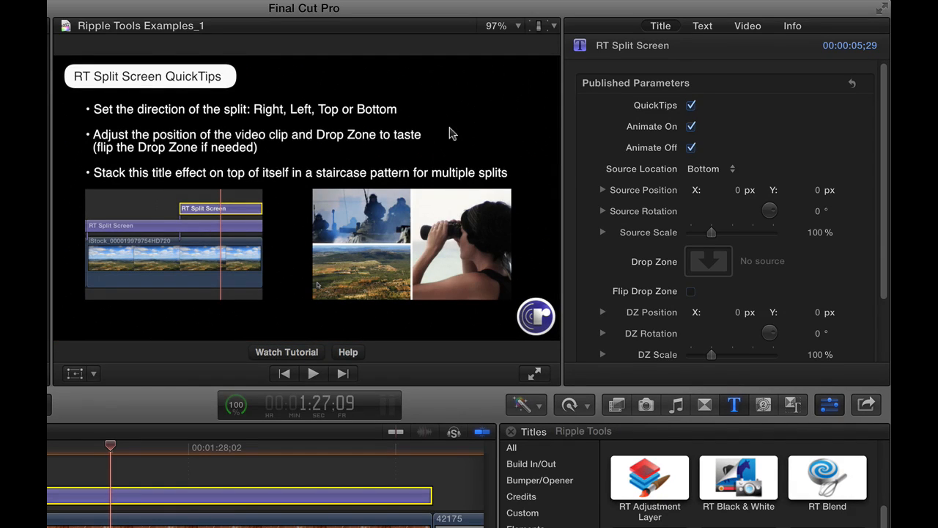
pyautogui.click(691, 105)
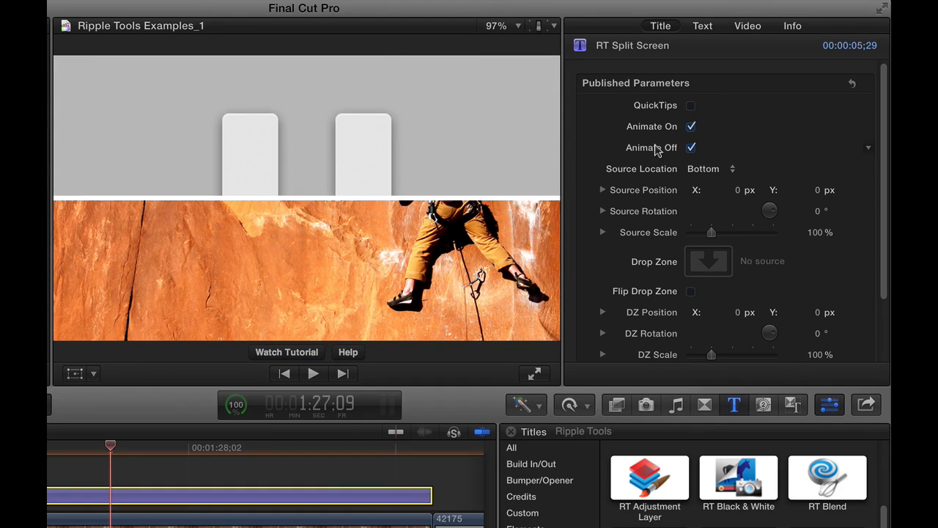
pyautogui.moveTo(697, 132)
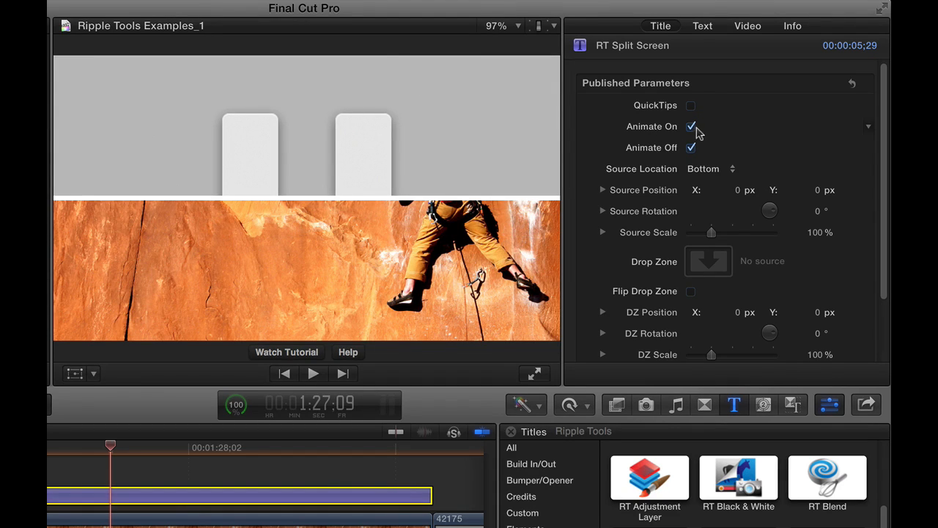
pyautogui.click(689, 126)
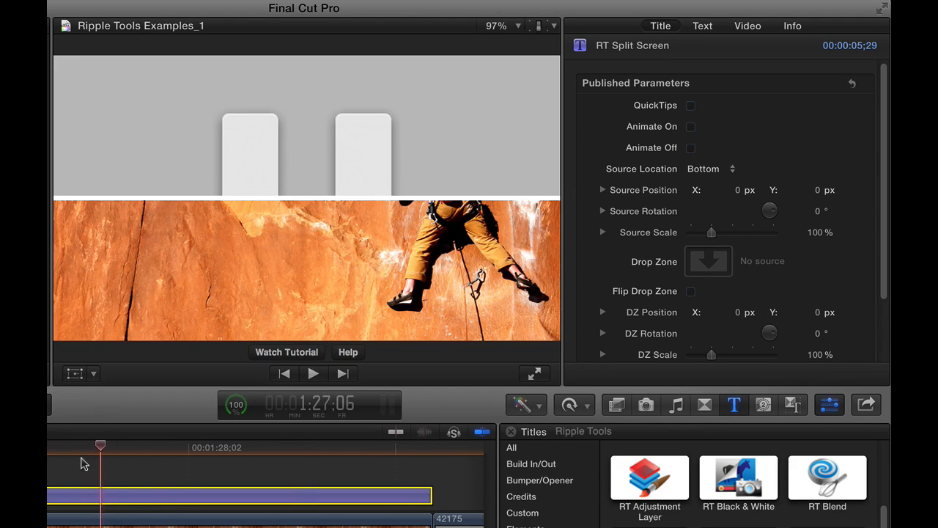
pyautogui.click(689, 126)
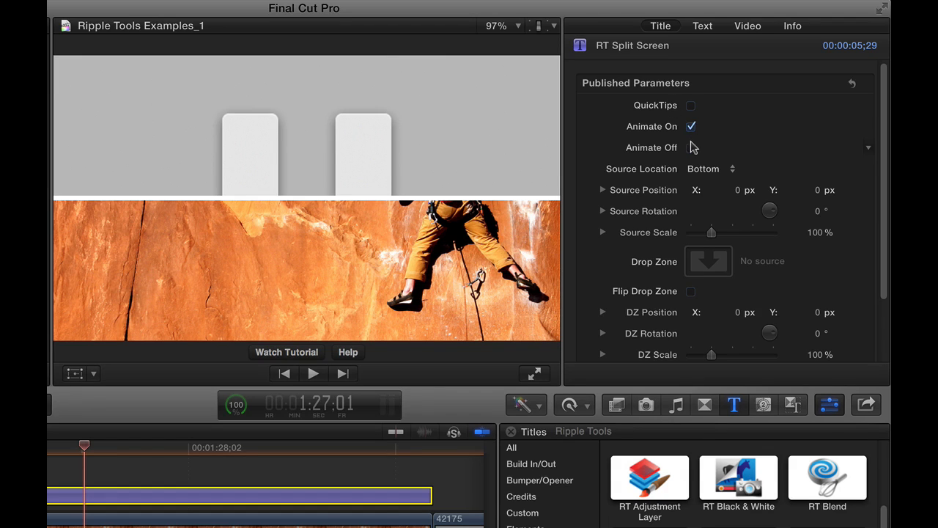
pyautogui.click(689, 147)
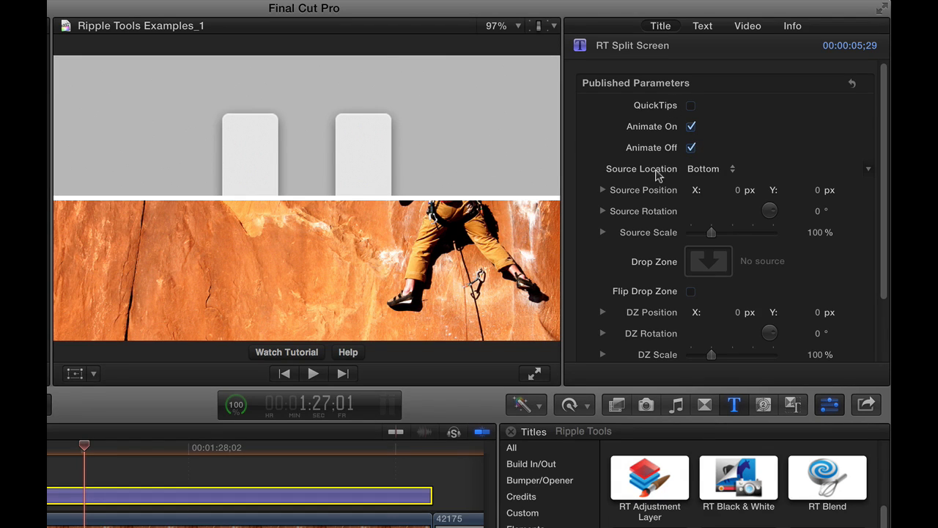
pyautogui.moveTo(364, 264)
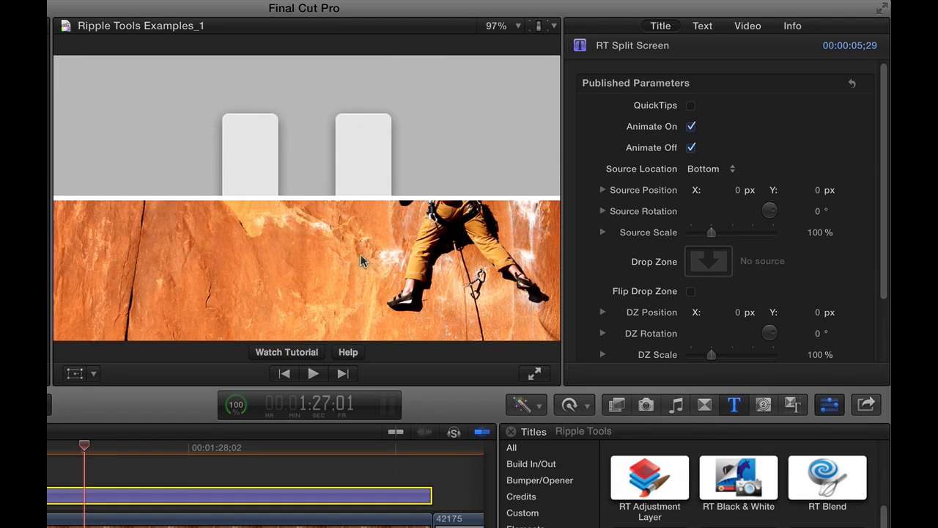
pyautogui.moveTo(212, 408)
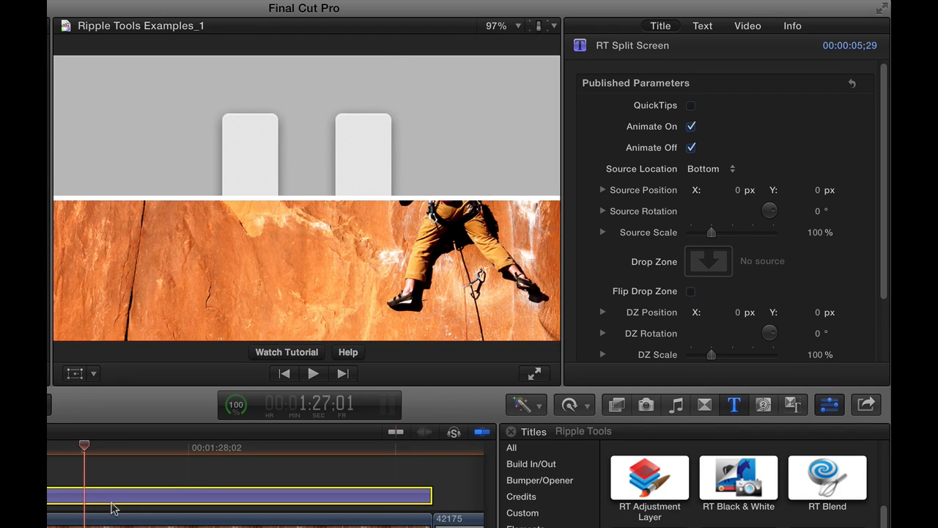
pyautogui.moveTo(345, 258)
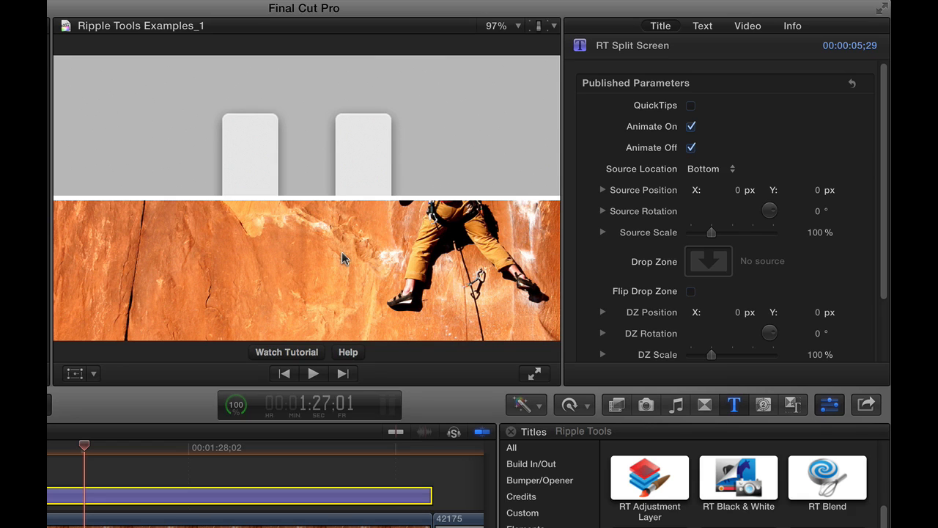
# Set Source Location to Right and shift Source Position X to about -14.7 px.
pyautogui.click(709, 169)
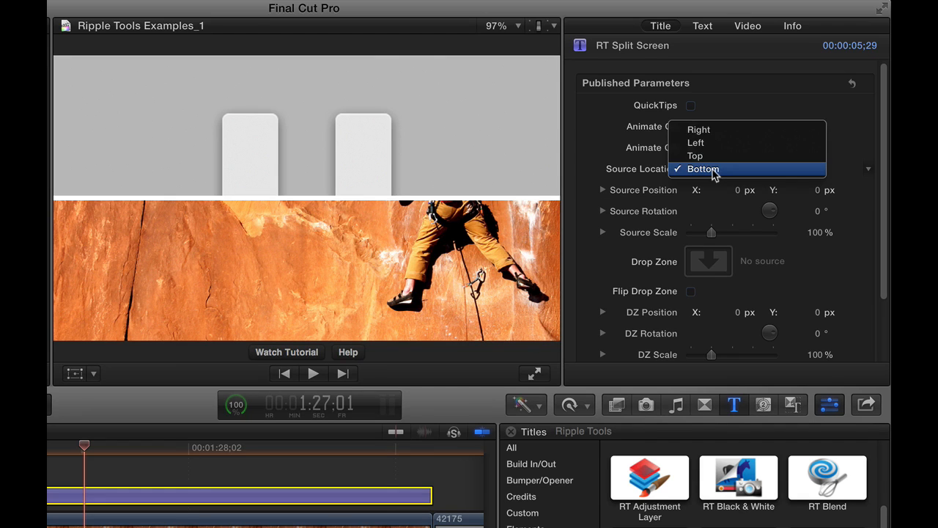
pyautogui.moveTo(706, 131)
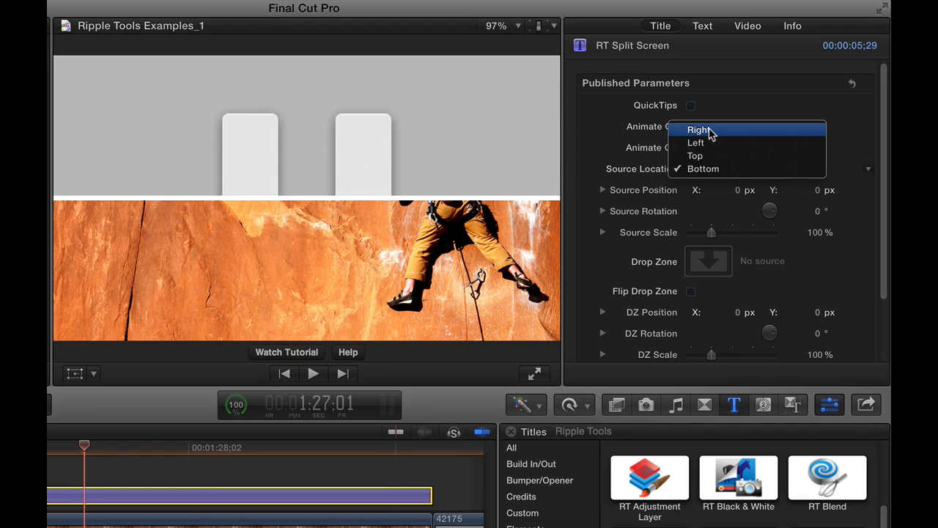
pyautogui.click(698, 129)
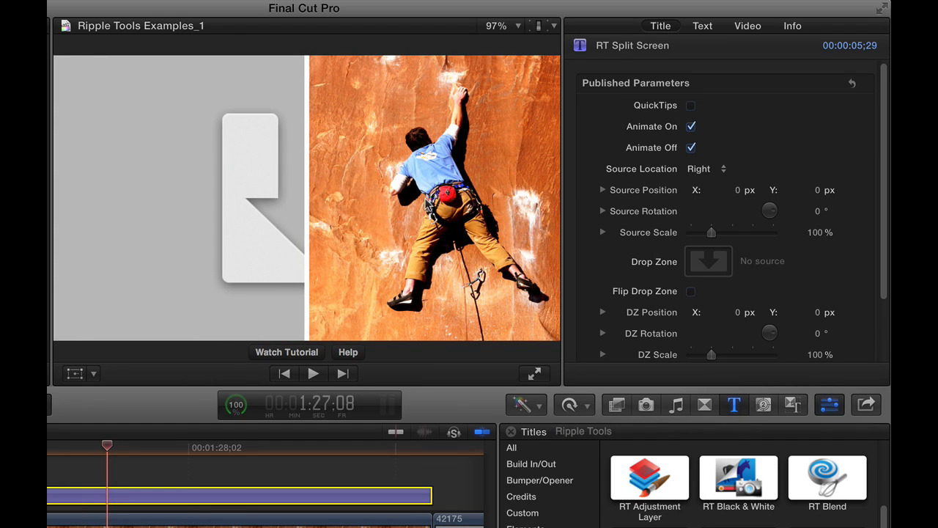
pyautogui.moveTo(452, 167)
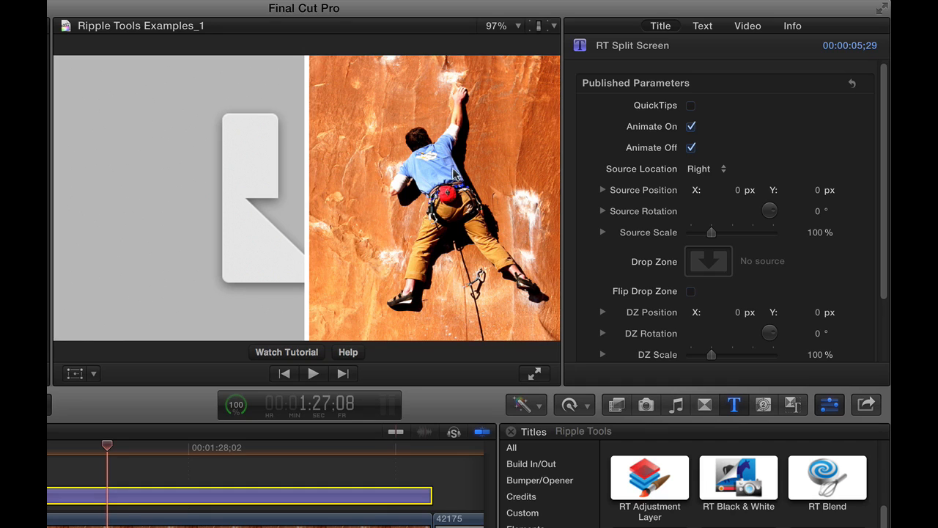
pyautogui.moveTo(447, 168)
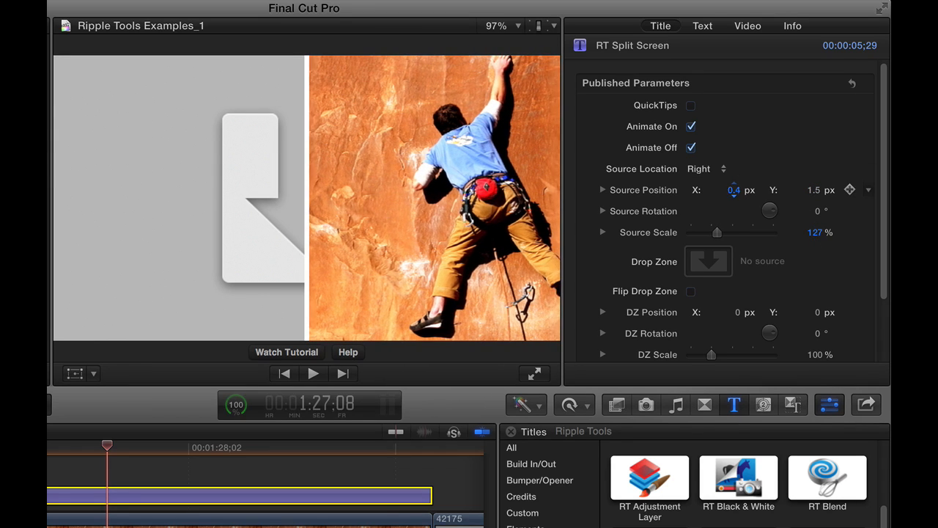
pyautogui.moveTo(733, 190); pyautogui.dragTo(722, 190)
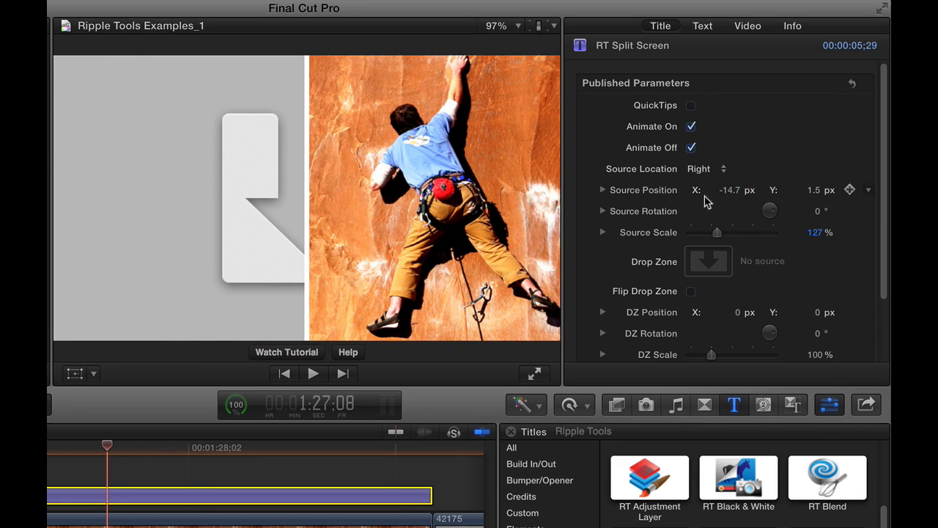
pyautogui.moveTo(292, 217)
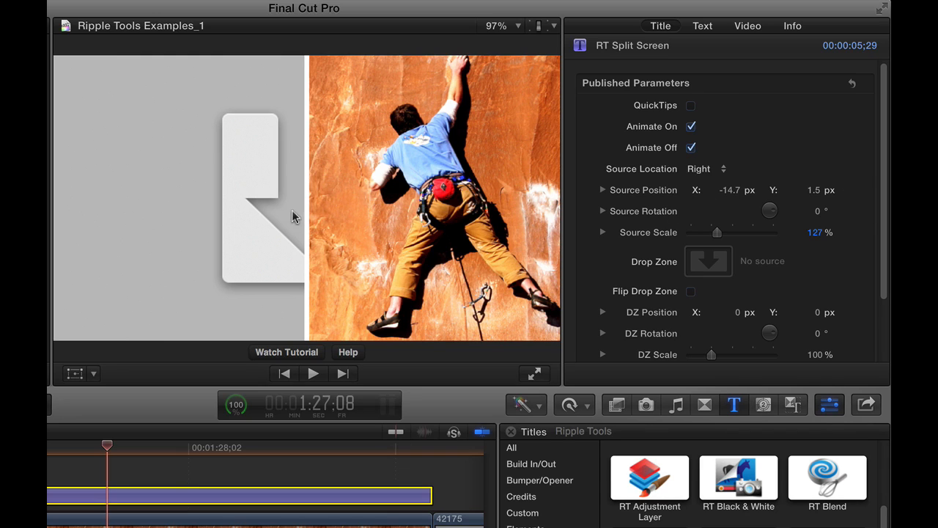
pyautogui.moveTo(198, 163)
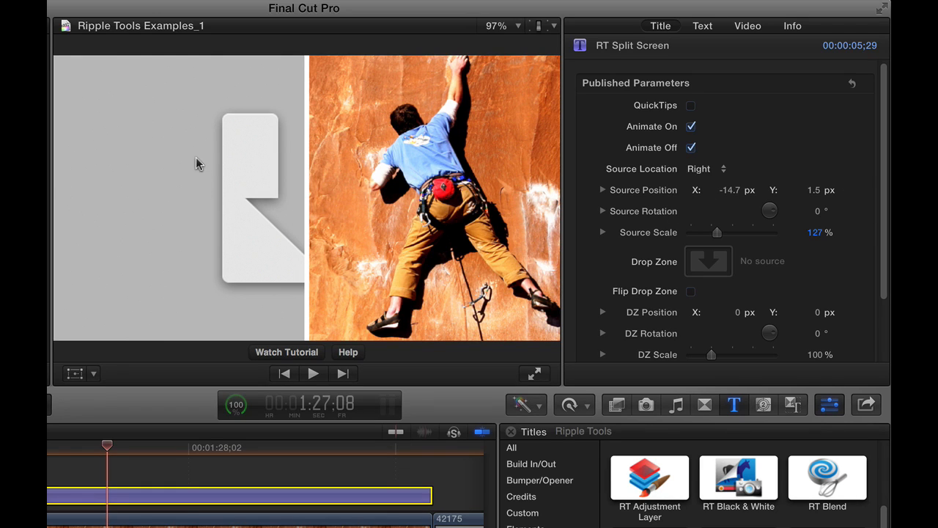
pyautogui.moveTo(709, 261)
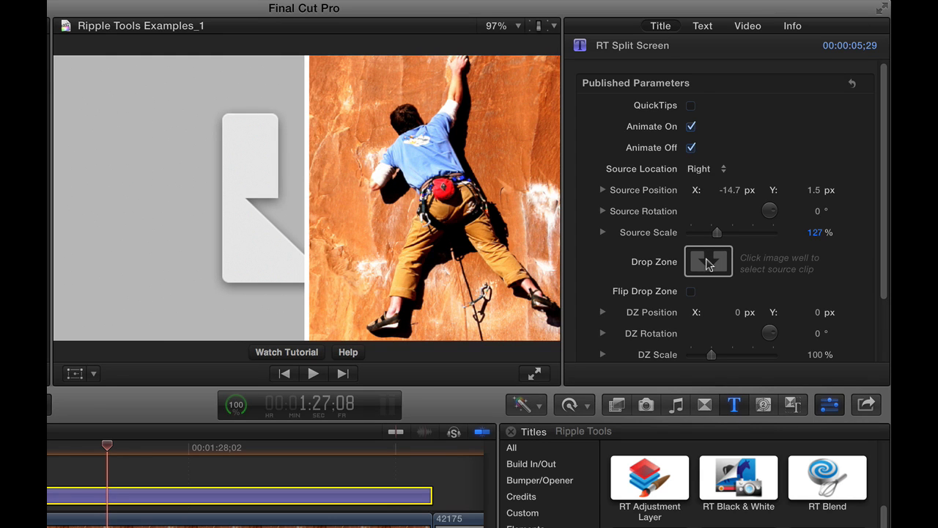
# Assign the skateboarder clip to the title's Drop Zone.
pyautogui.click(708, 261)
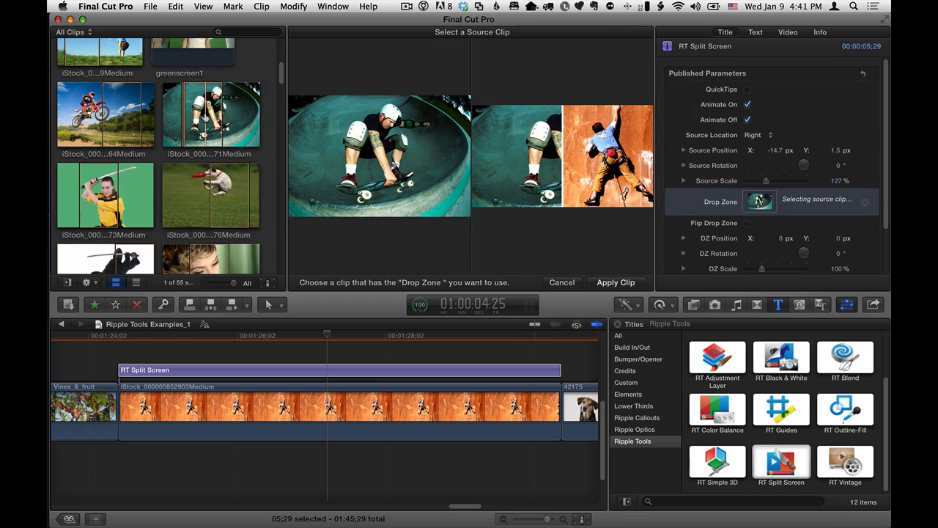
pyautogui.click(208, 114)
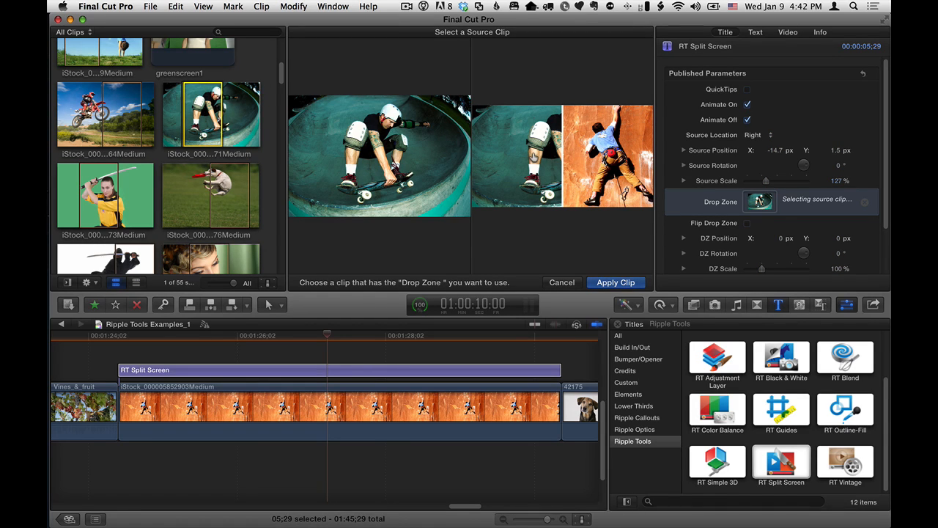
pyautogui.click(616, 281)
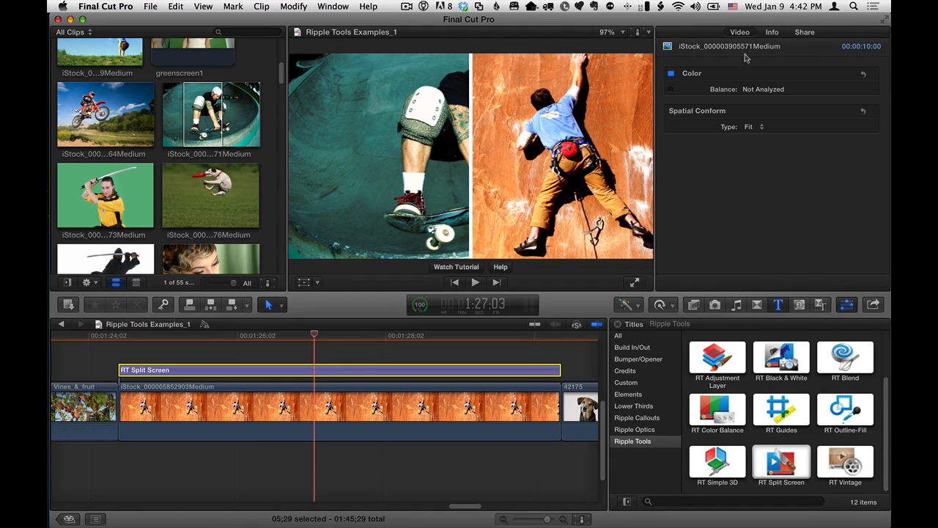
pyautogui.moveTo(311, 358)
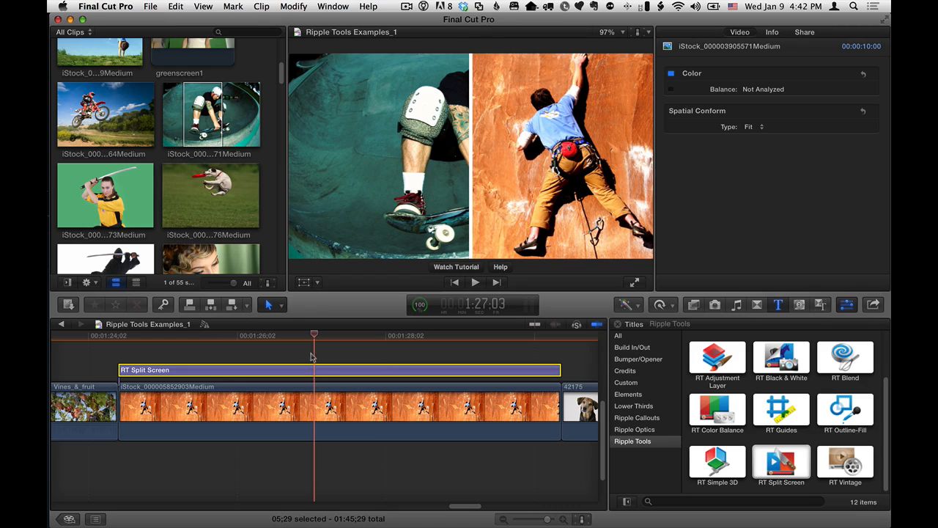
# Check Flip Drop Zone on the title, then uncheck it to leave the skateboarder unmirrored.
pyautogui.click(338, 370)
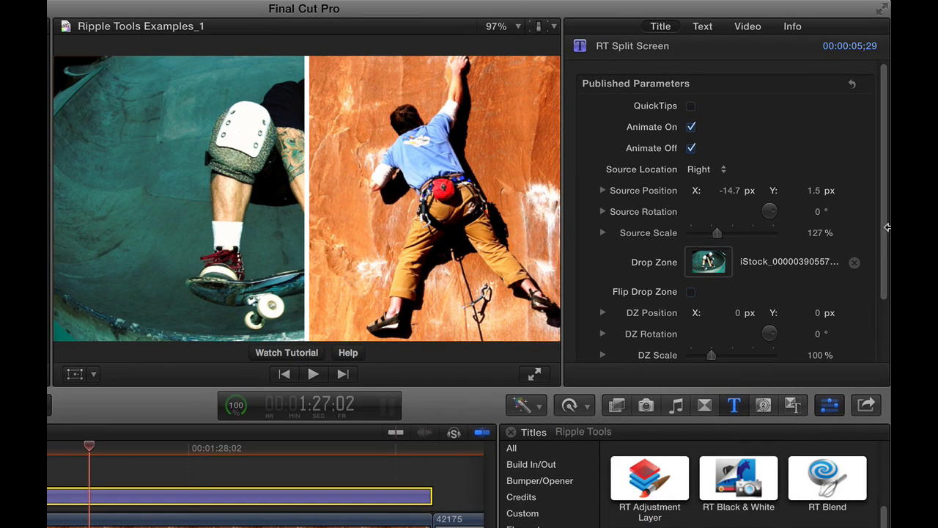
pyautogui.scroll(-3)
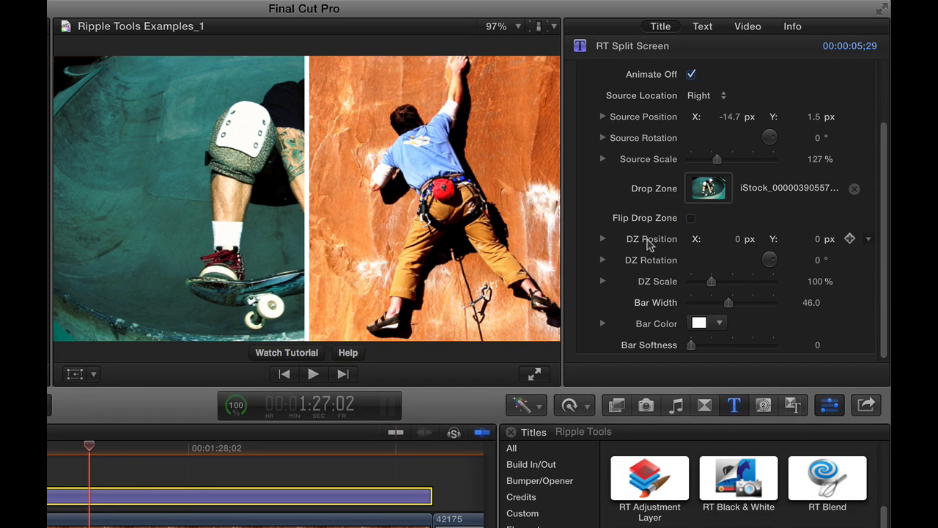
pyautogui.click(690, 217)
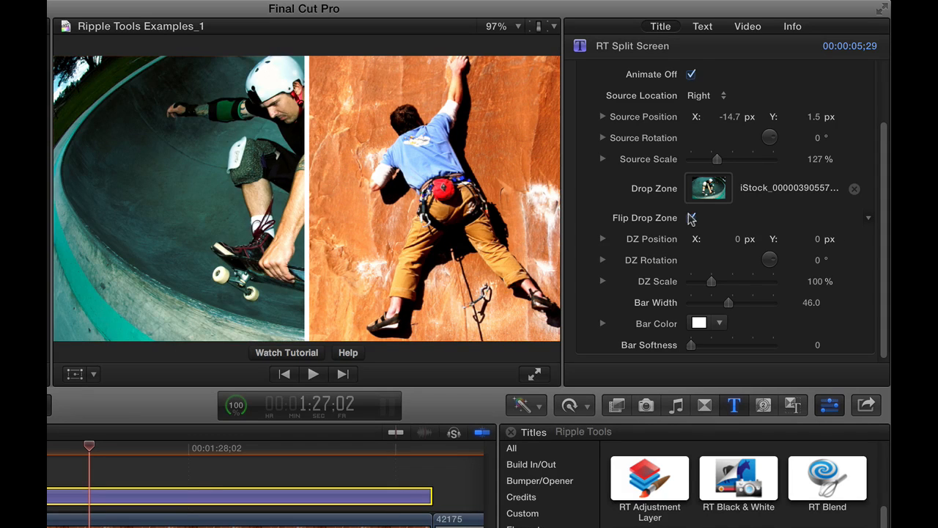
pyautogui.click(690, 218)
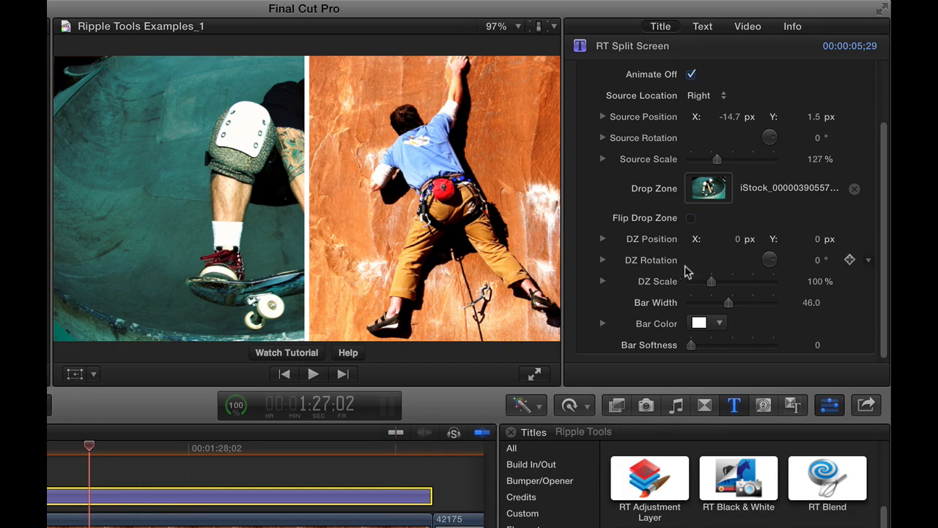
pyautogui.moveTo(711, 261)
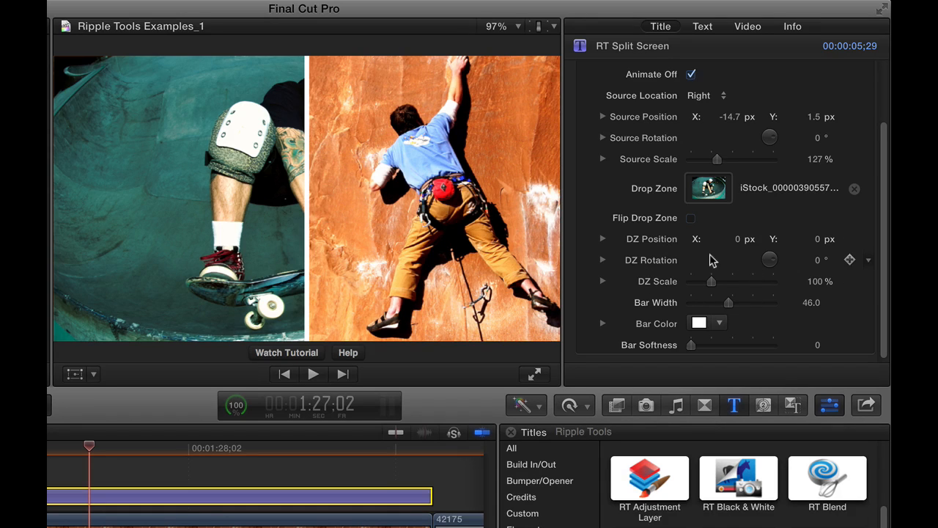
pyautogui.moveTo(249, 223)
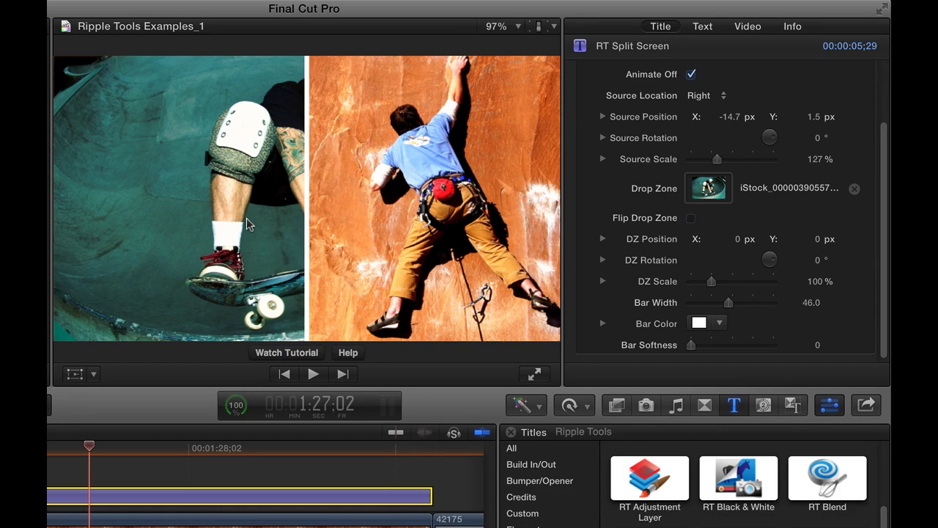
pyautogui.moveTo(247, 229)
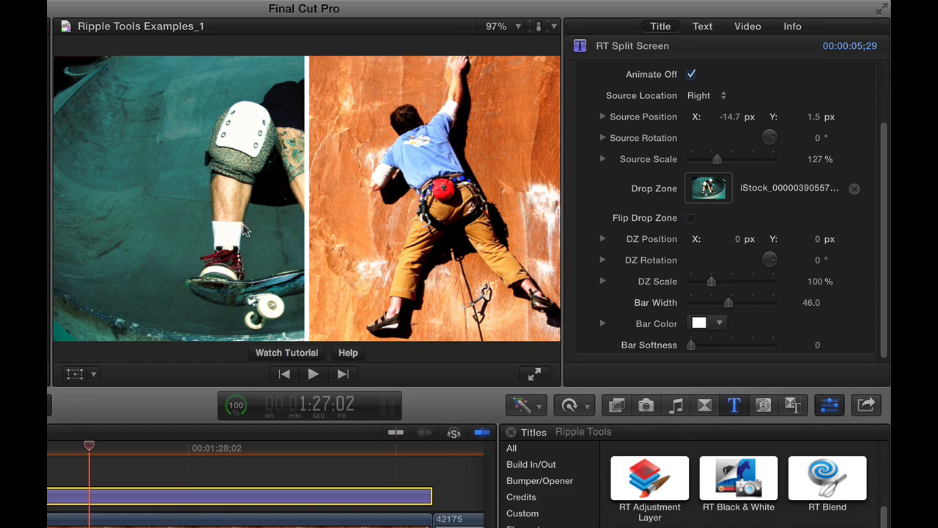
pyautogui.moveTo(211, 193)
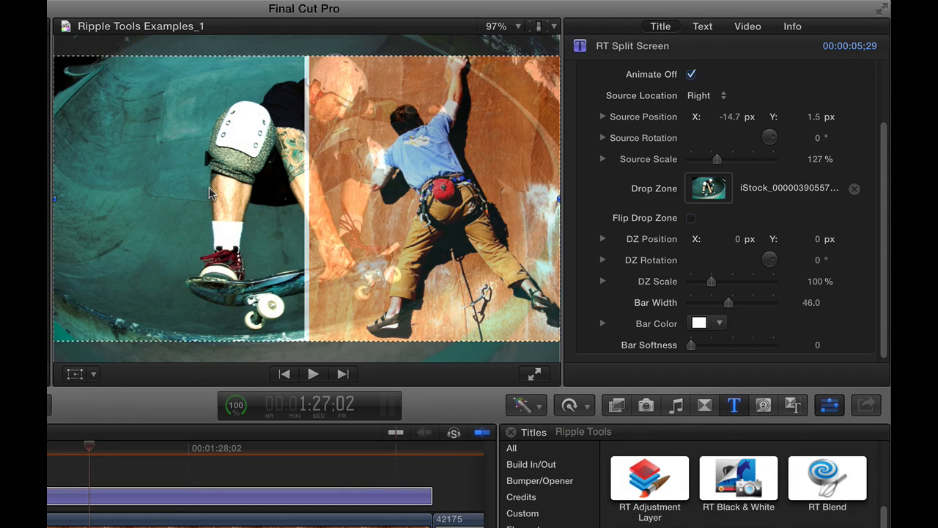
# Reposition and scale the skateboarder clip with the viewer Transform controls to frame the full skater.
pyautogui.click(503, 27)
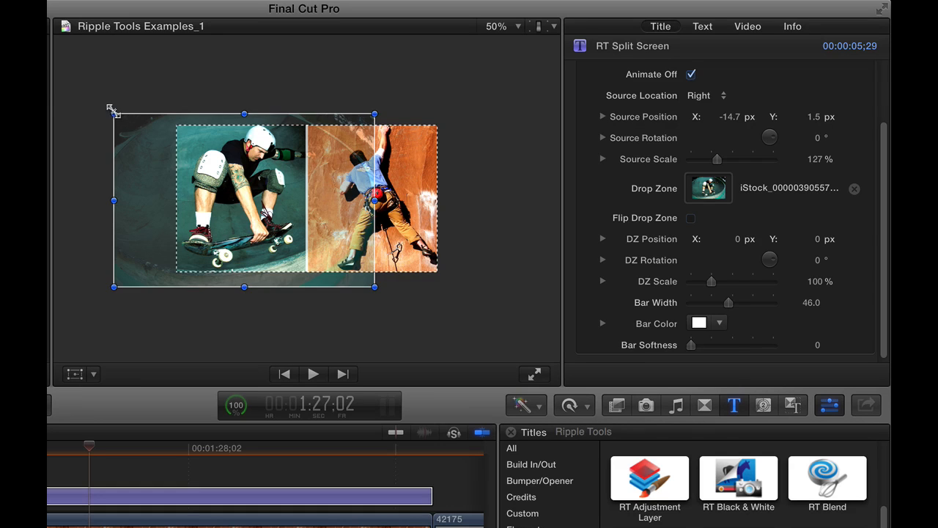
pyautogui.scroll(3)
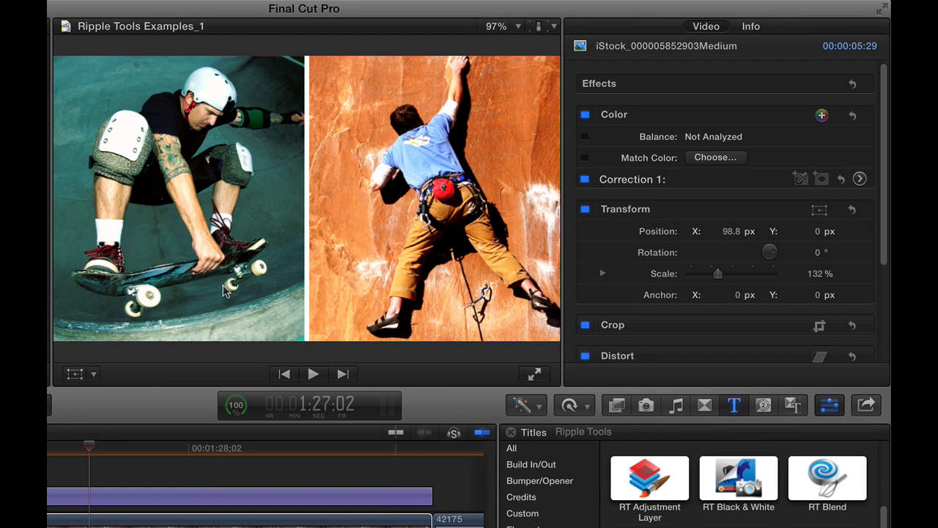
pyautogui.moveTo(94, 502)
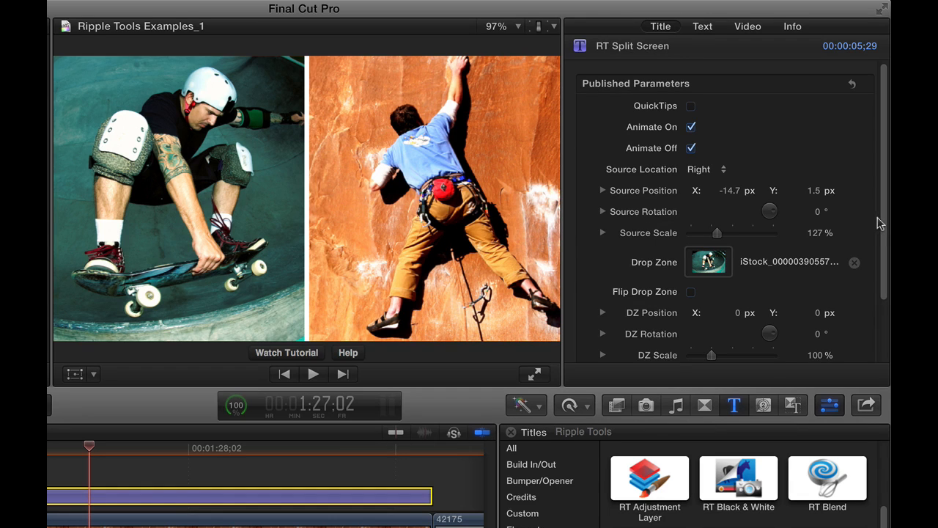
# Set DZ Scale to 110% with DZ Position -1.2, 0.4 and play the timeline.
pyautogui.scroll(-3)
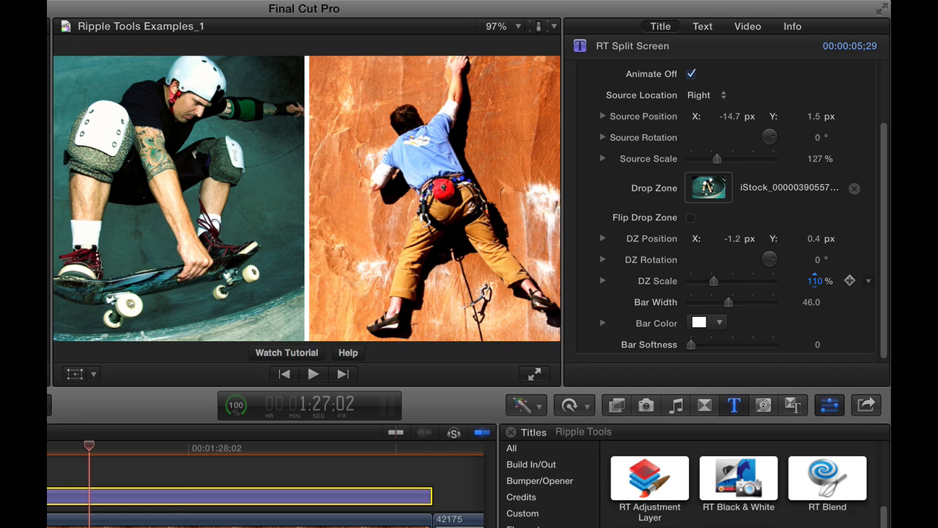
pyautogui.click(312, 374)
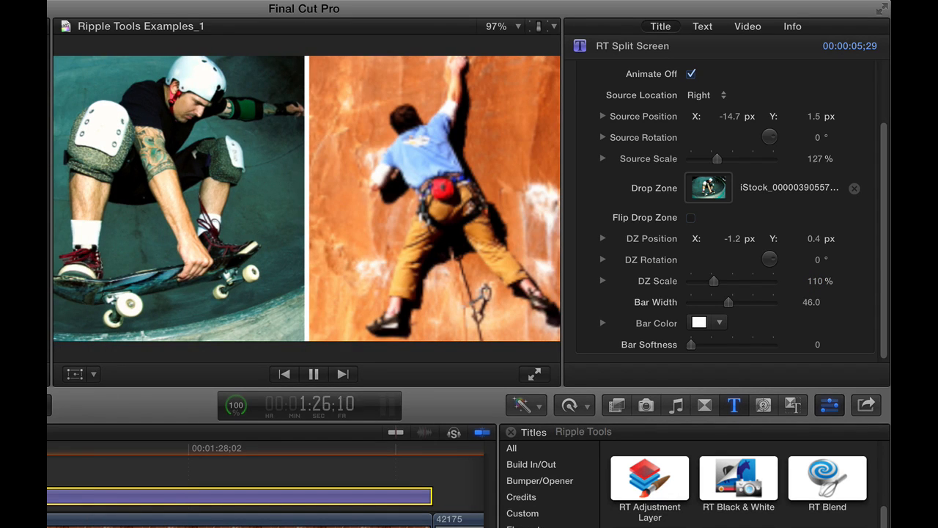
pyautogui.click(314, 374)
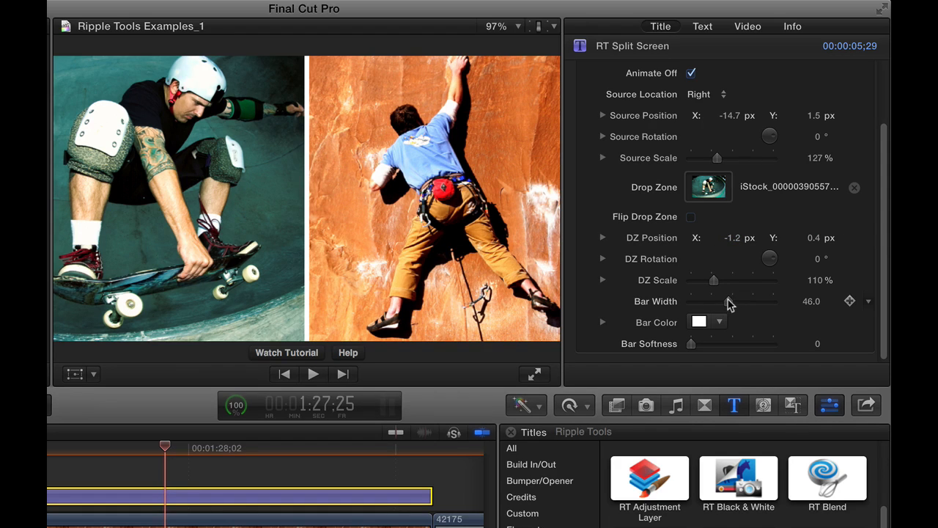
# Adjust the divider's Bar Width, settling on 70.
pyautogui.moveTo(731, 302); pyautogui.dragTo(689, 302)
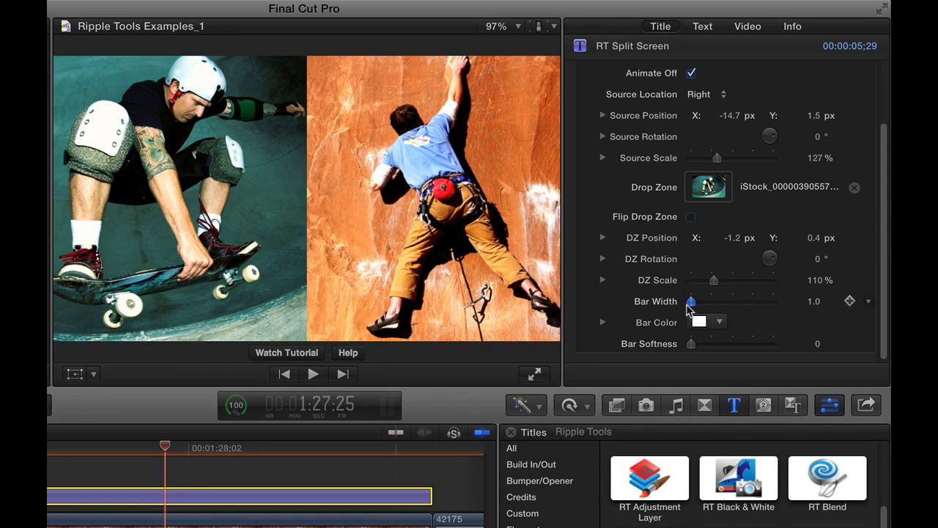
pyautogui.moveTo(691, 302); pyautogui.dragTo(774, 302)
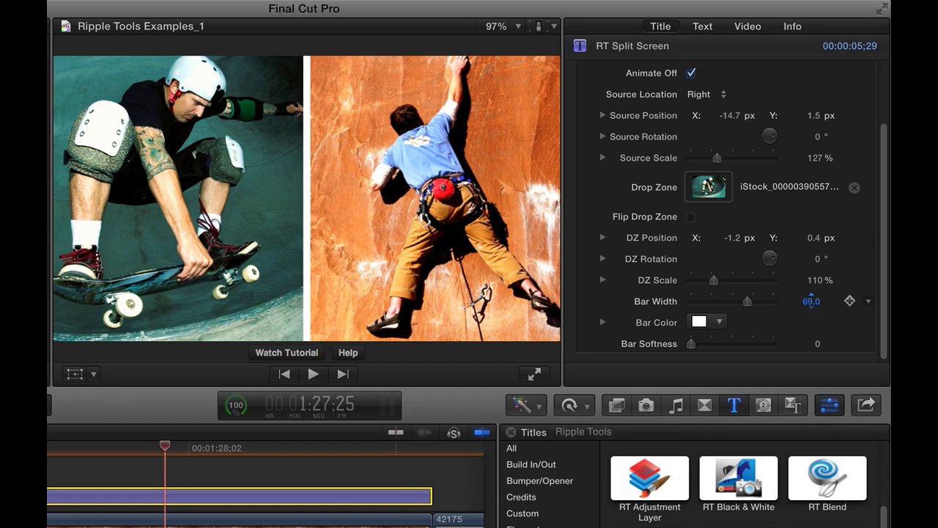
pyautogui.click(718, 323)
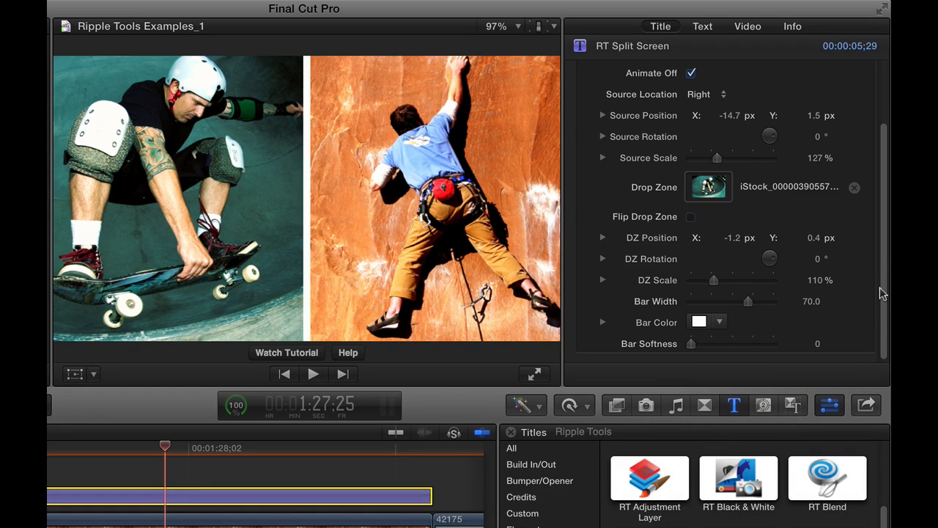
# Try various Bar Softness values and return it to 0 for hard edges.
pyautogui.moveTo(691, 343); pyautogui.dragTo(775, 344)
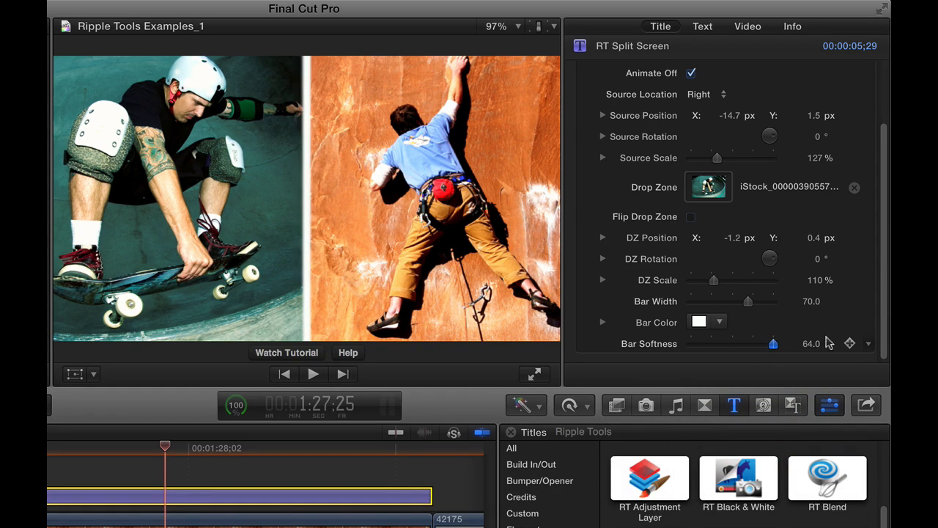
pyautogui.moveTo(774, 343); pyautogui.dragTo(728, 344)
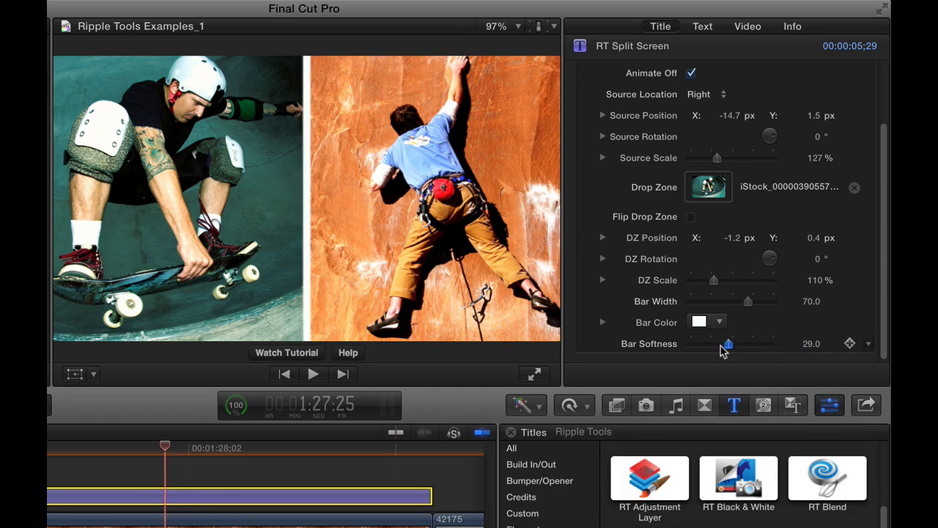
pyautogui.moveTo(728, 343); pyautogui.dragTo(774, 343)
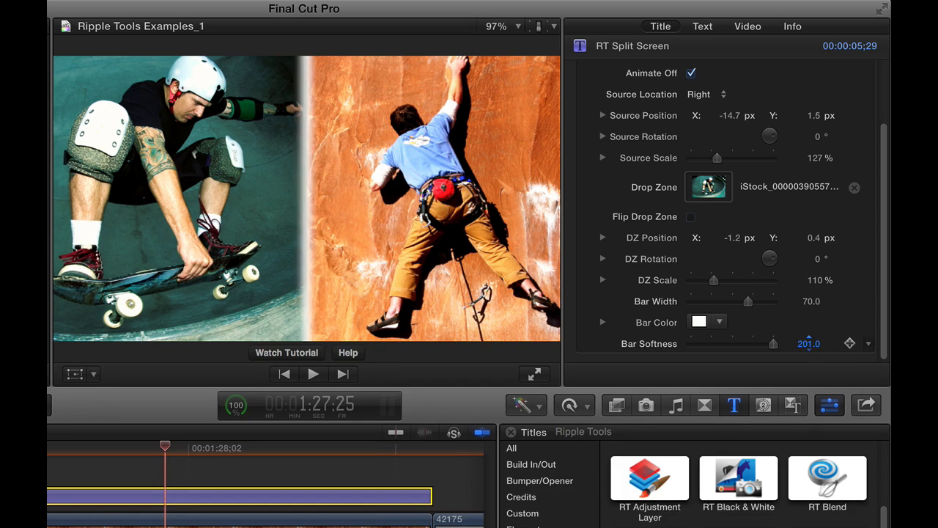
pyautogui.moveTo(772, 343); pyautogui.dragTo(769, 343)
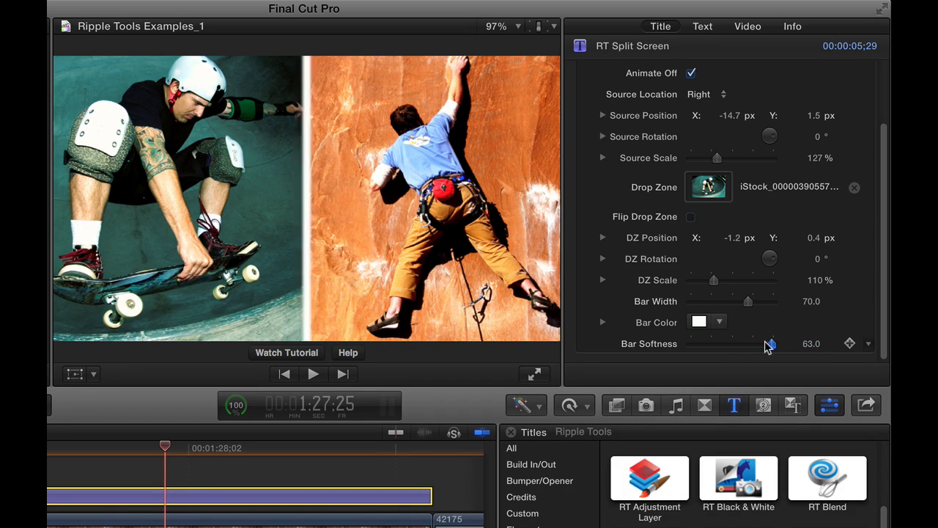
pyautogui.moveTo(770, 343); pyautogui.dragTo(691, 344)
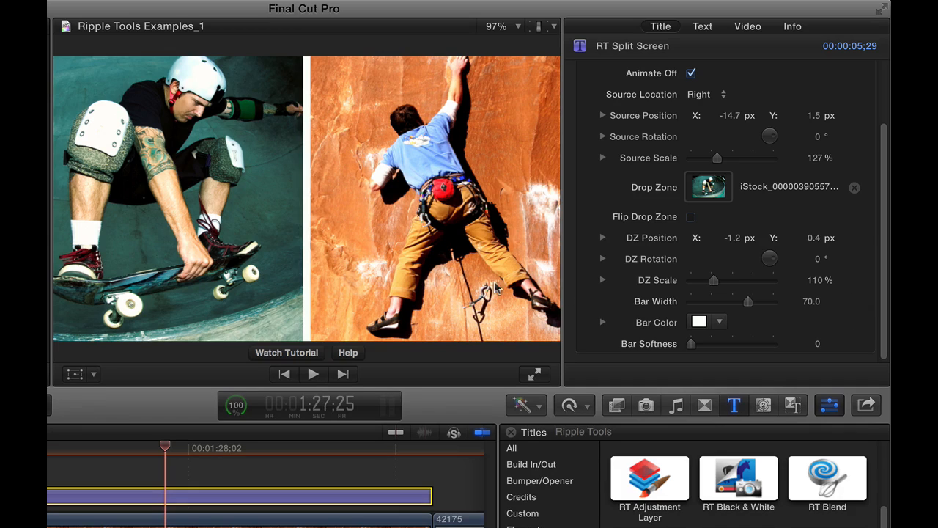
pyautogui.moveTo(305, 235)
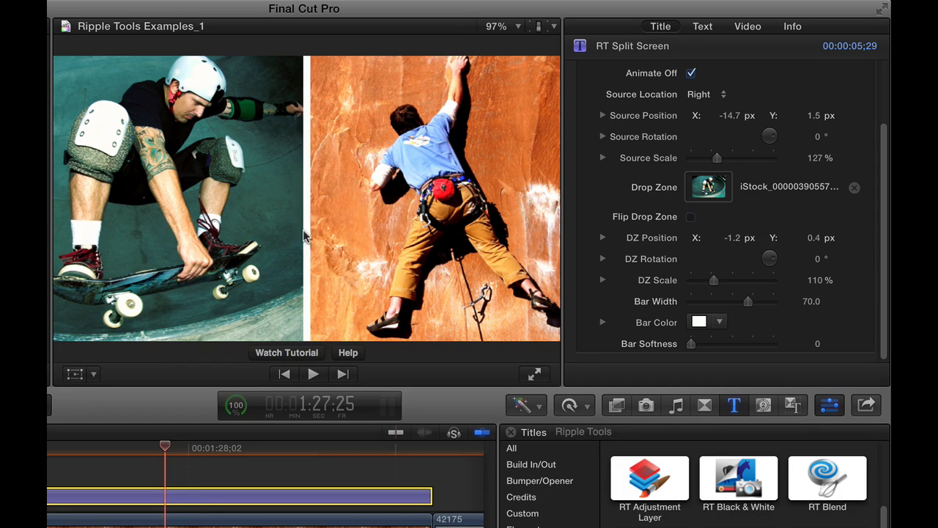
pyautogui.moveTo(135, 449)
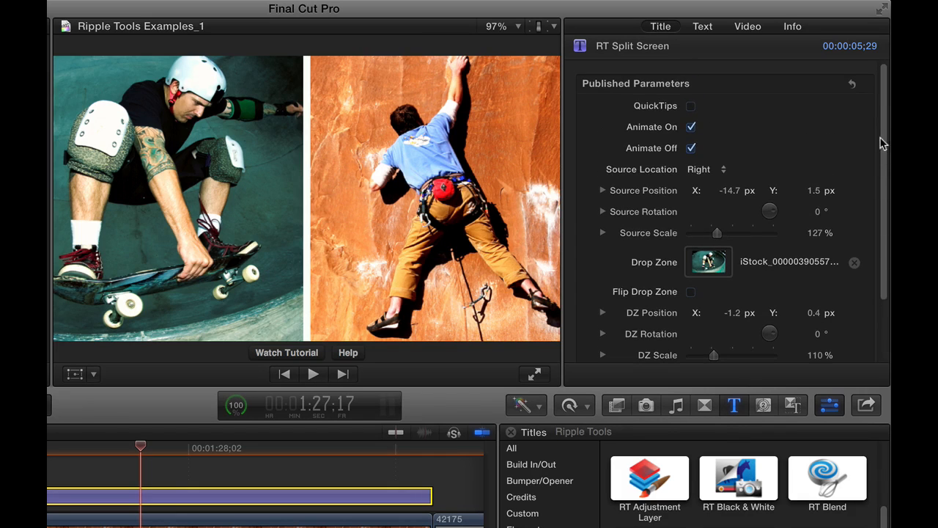
pyautogui.click(704, 170)
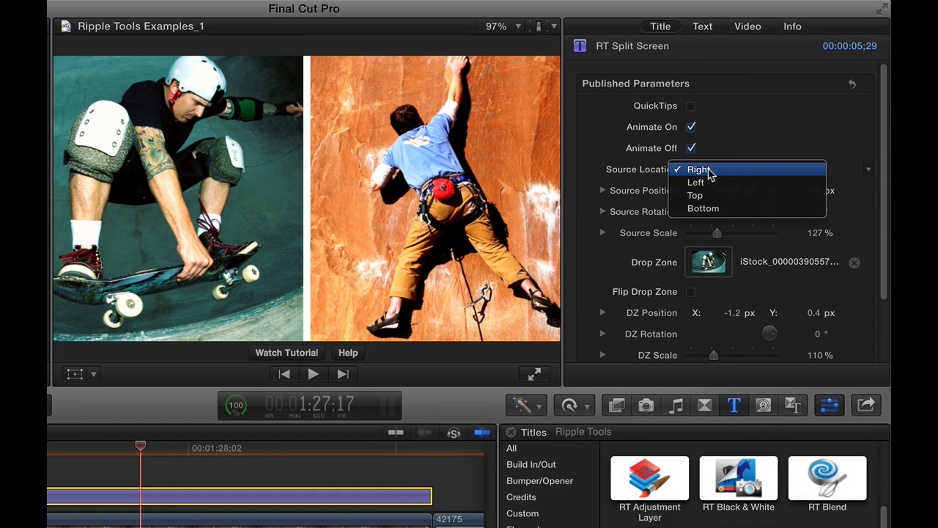
pyautogui.click(697, 182)
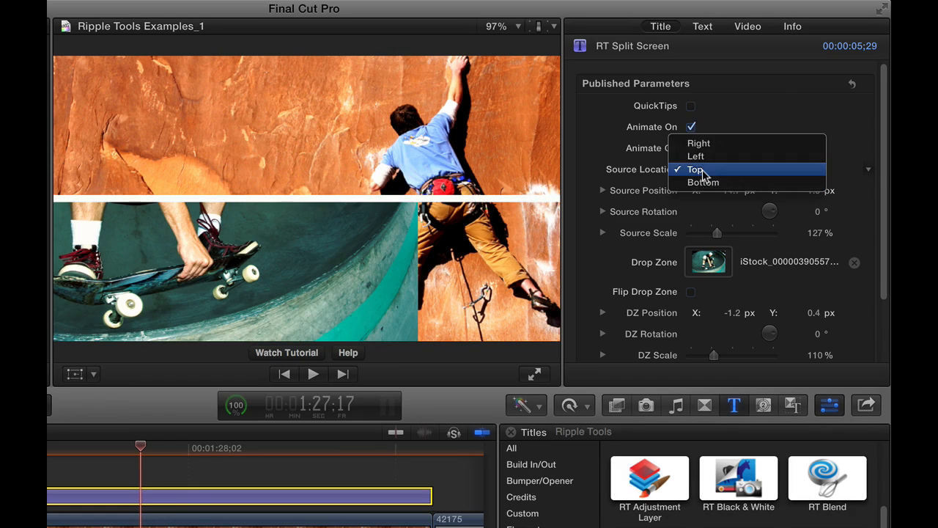
pyautogui.click(704, 181)
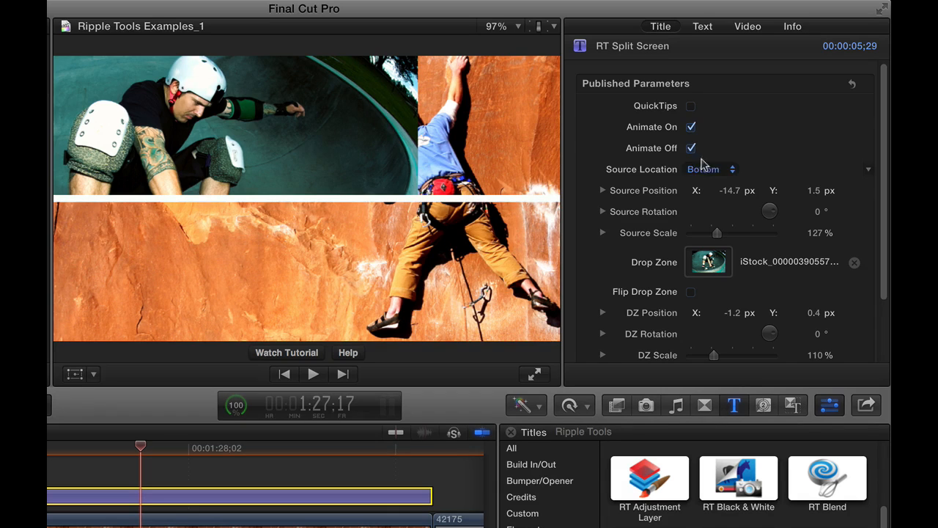
pyautogui.click(709, 169)
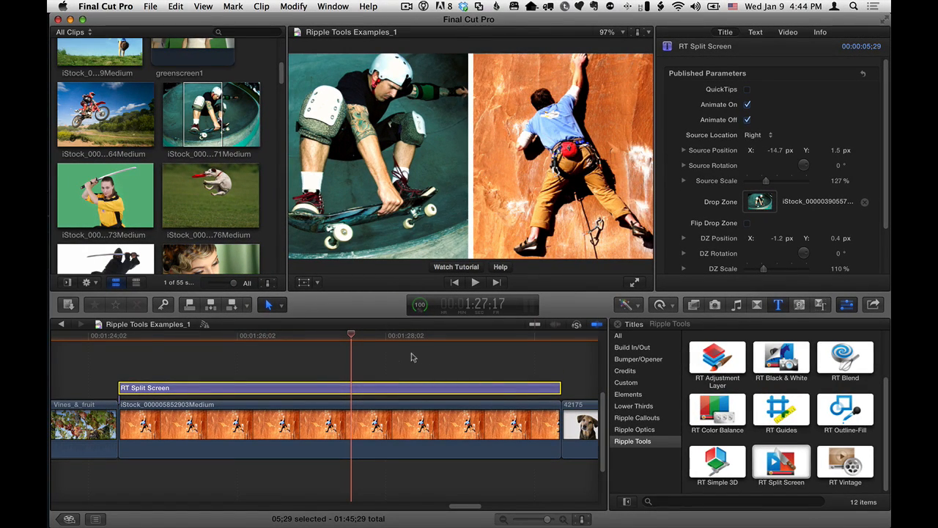
# Add a second RT Split Screen title over the later part of the climber clip.
pyautogui.click(296, 345)
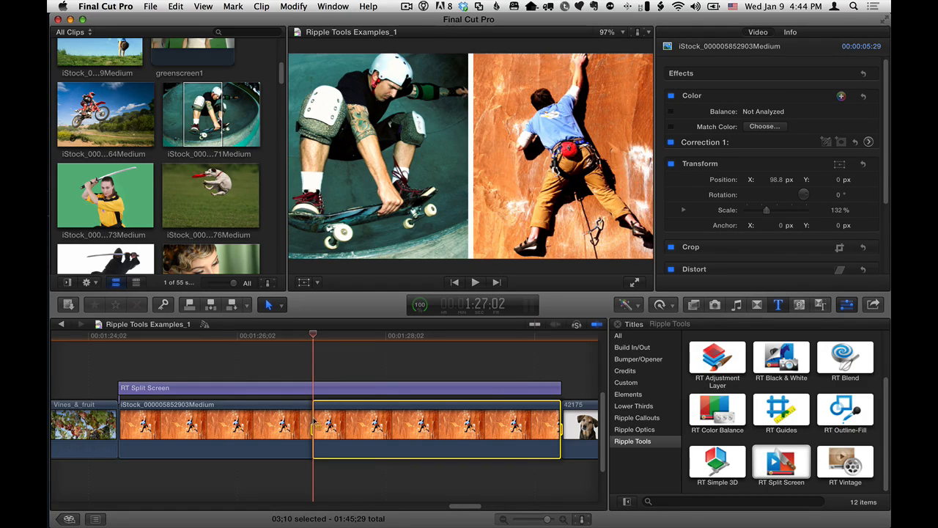
pyautogui.moveTo(554, 422)
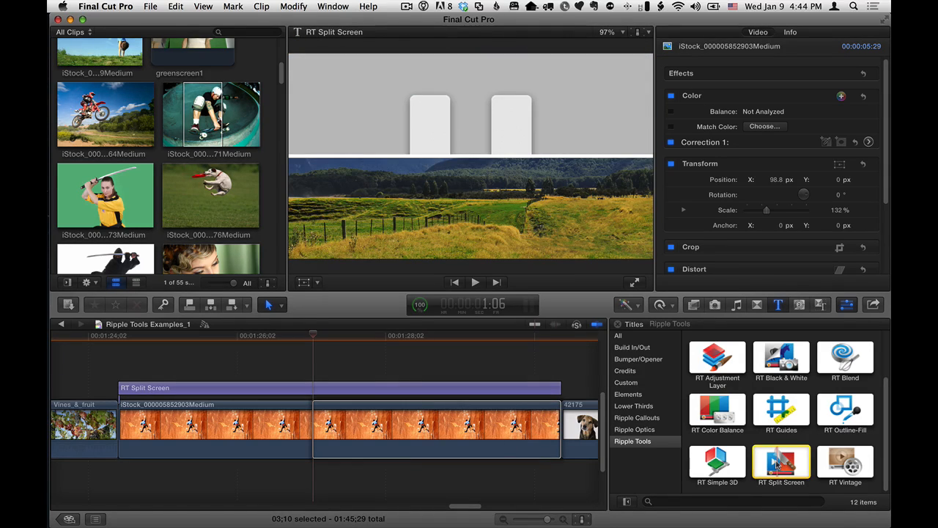
pyautogui.doubleClick(782, 462)
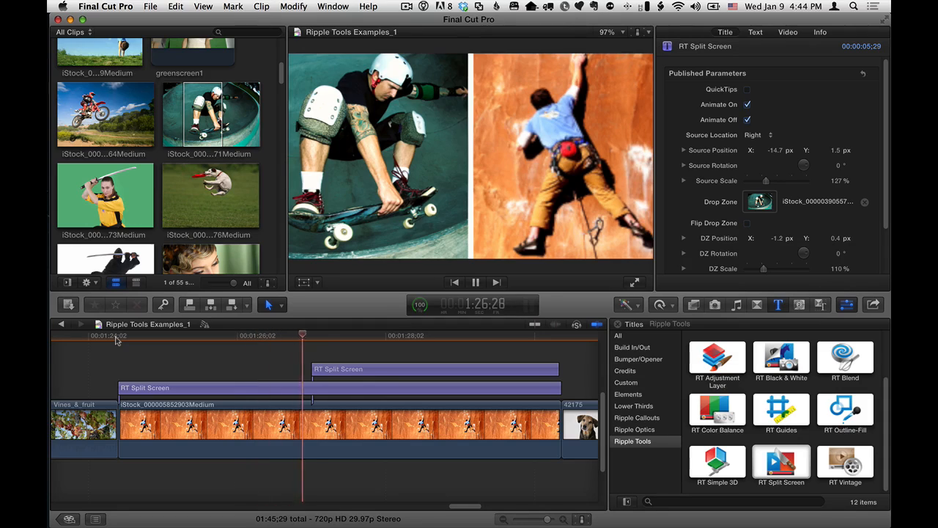
# Set the newest title's Source Location from Bottom to Top.
pyautogui.click(422, 334)
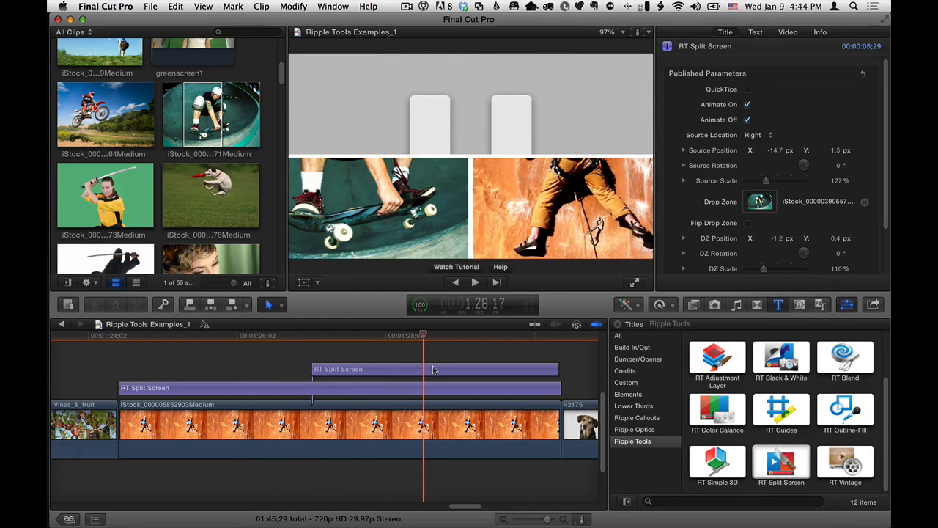
pyautogui.click(434, 370)
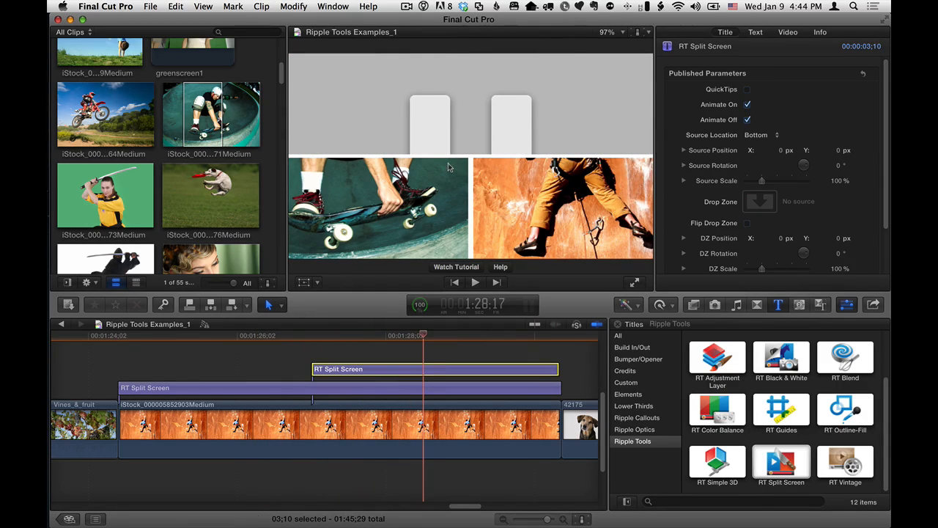
pyautogui.click(762, 134)
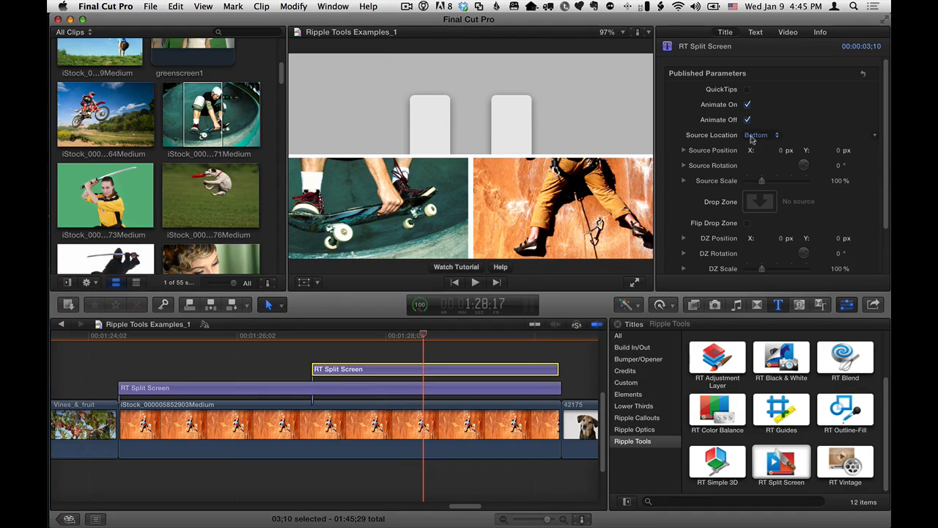
pyautogui.click(759, 135)
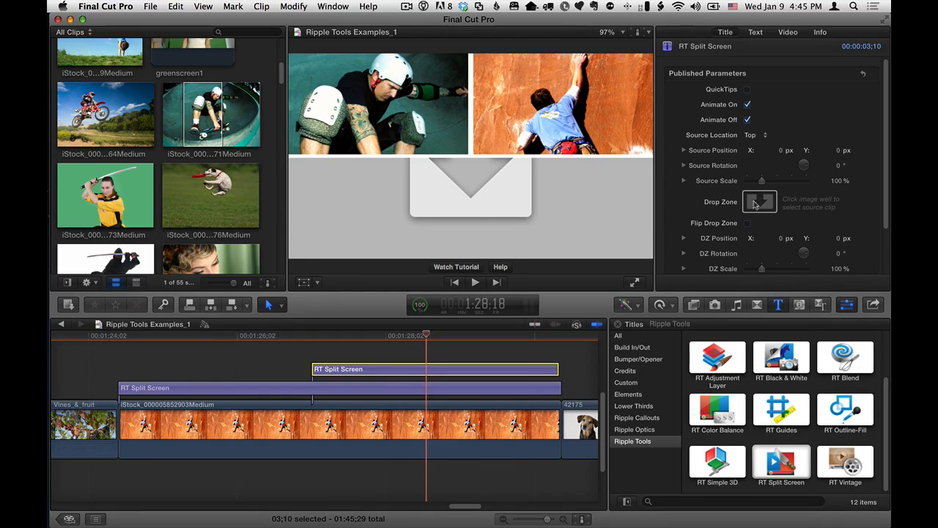
# Assign the motocross rider clip to the empty bottom panel's Drop Zone.
pyautogui.click(760, 202)
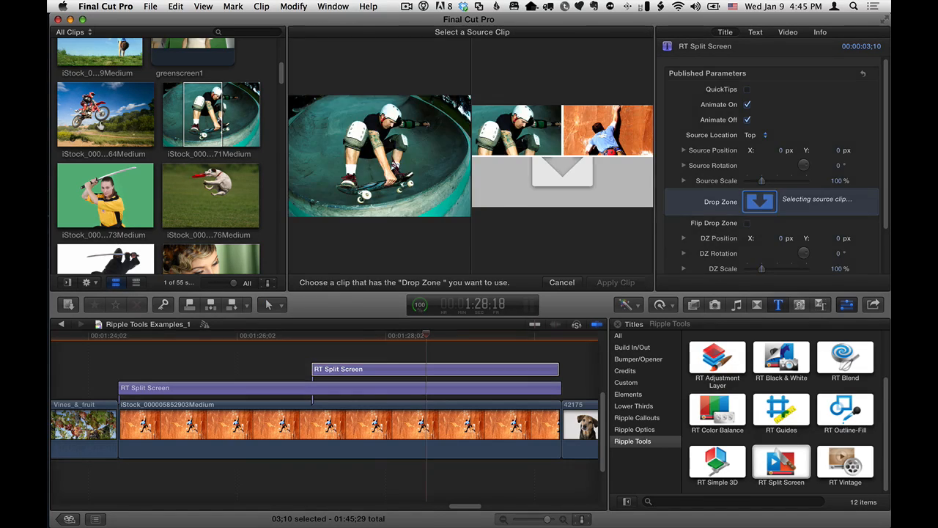
pyautogui.click(105, 114)
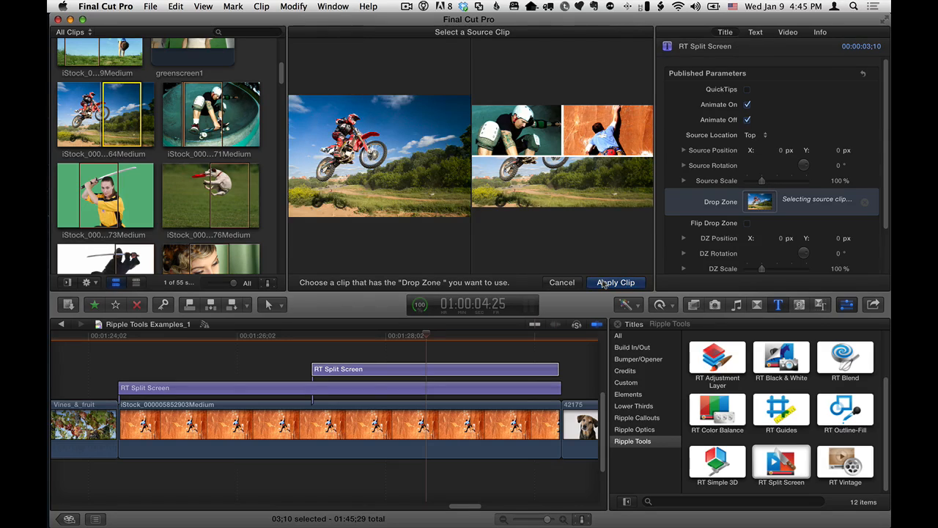
pyautogui.click(616, 281)
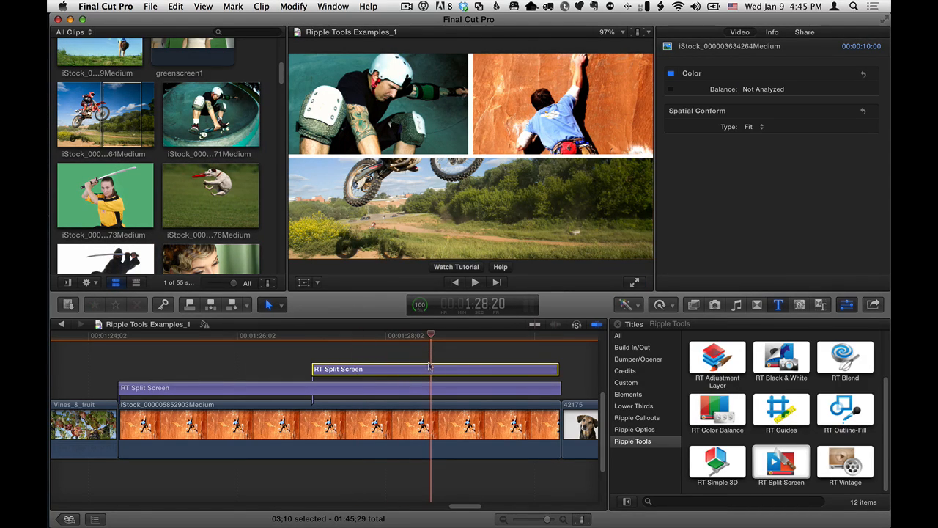
pyautogui.click(434, 369)
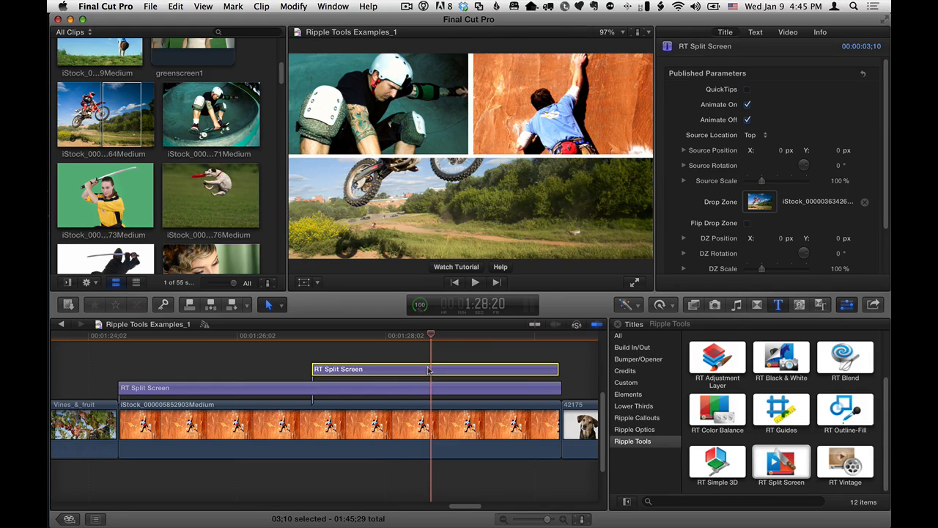
pyautogui.moveTo(800, 185)
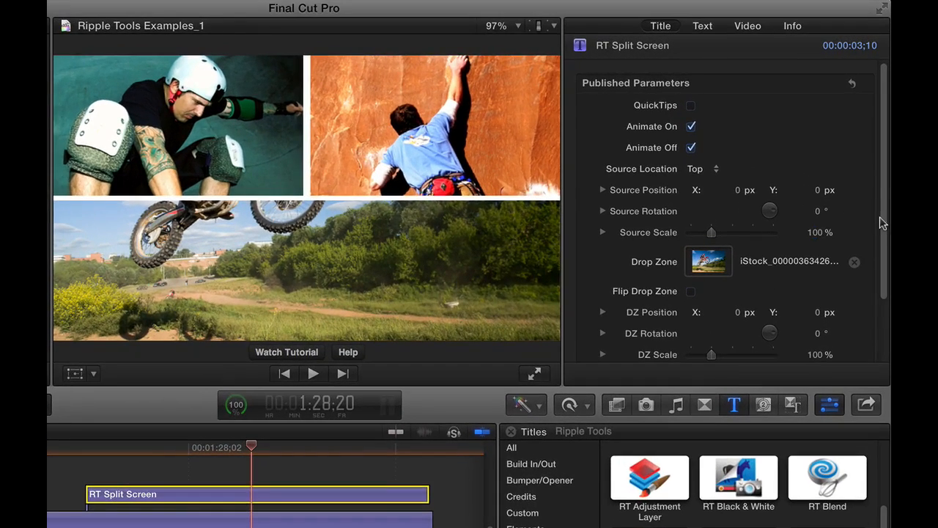
# Set the motocross drop zone's Position Y to -43 px and briefly play back the build.
pyautogui.scroll(-3)
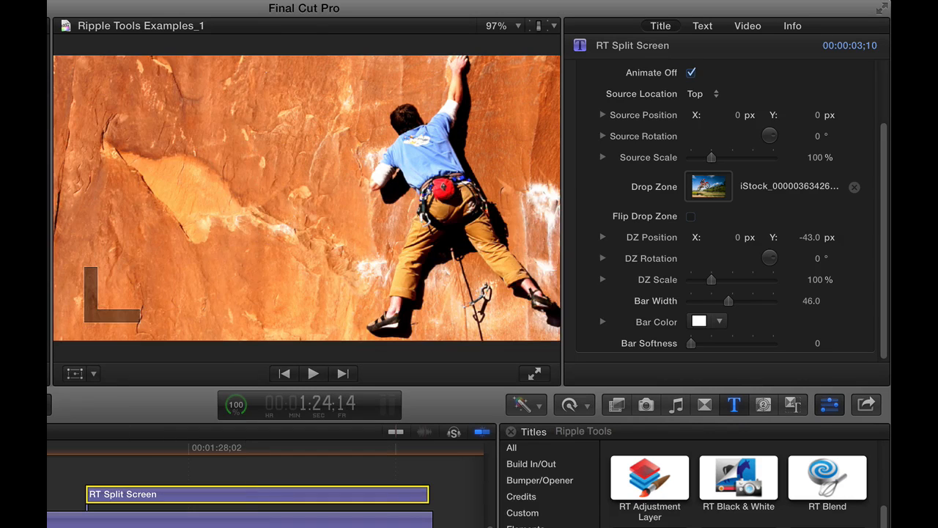
pyautogui.click(314, 374)
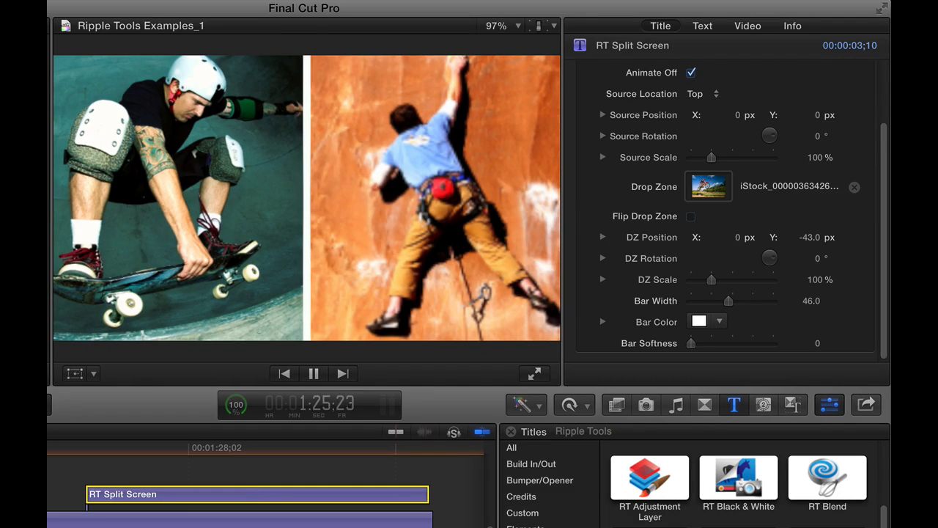
pyautogui.click(314, 374)
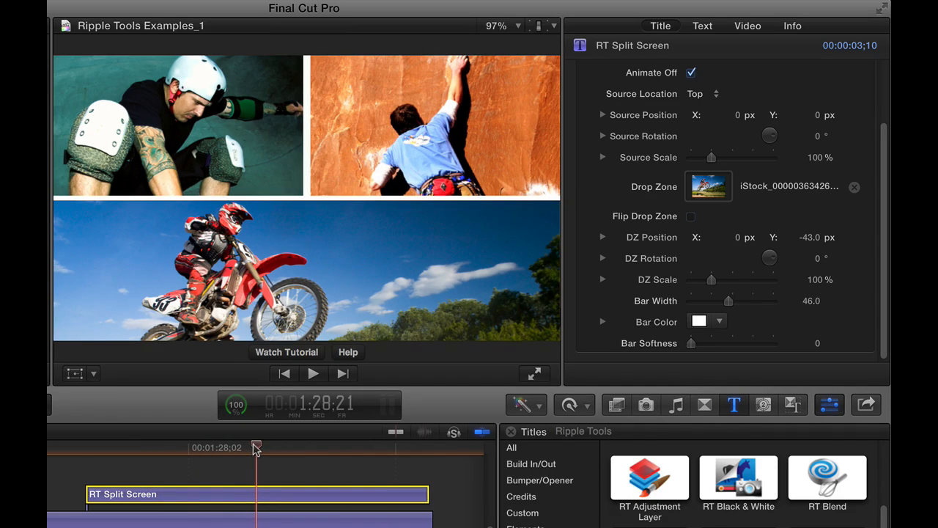
pyautogui.moveTo(396, 135)
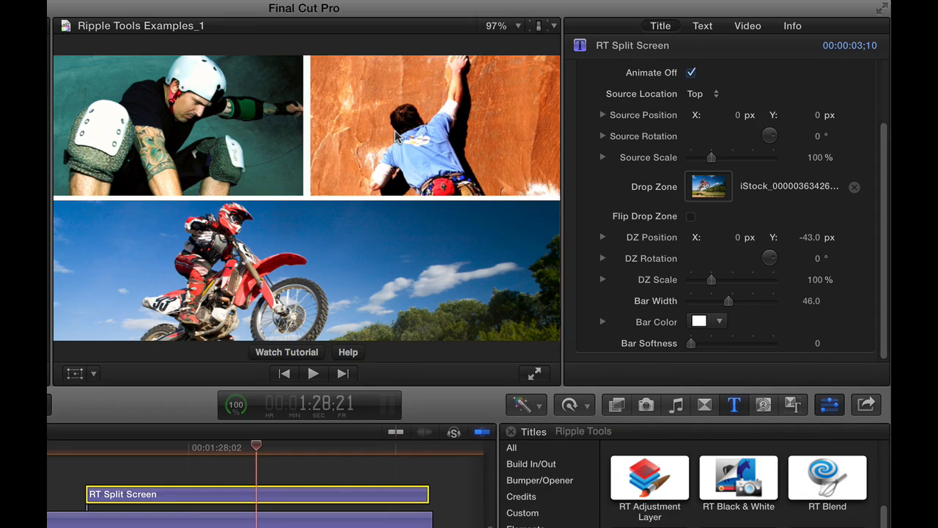
pyautogui.moveTo(389, 161)
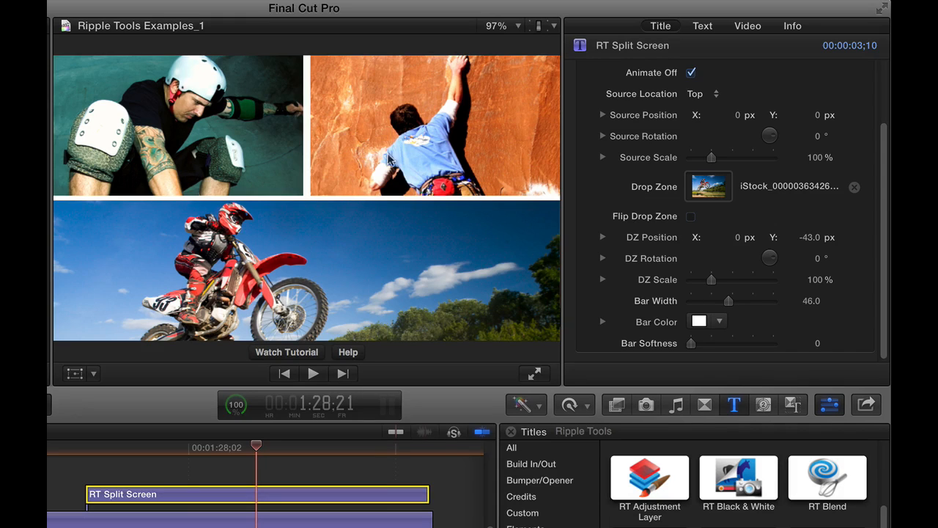
pyautogui.moveTo(432, 120)
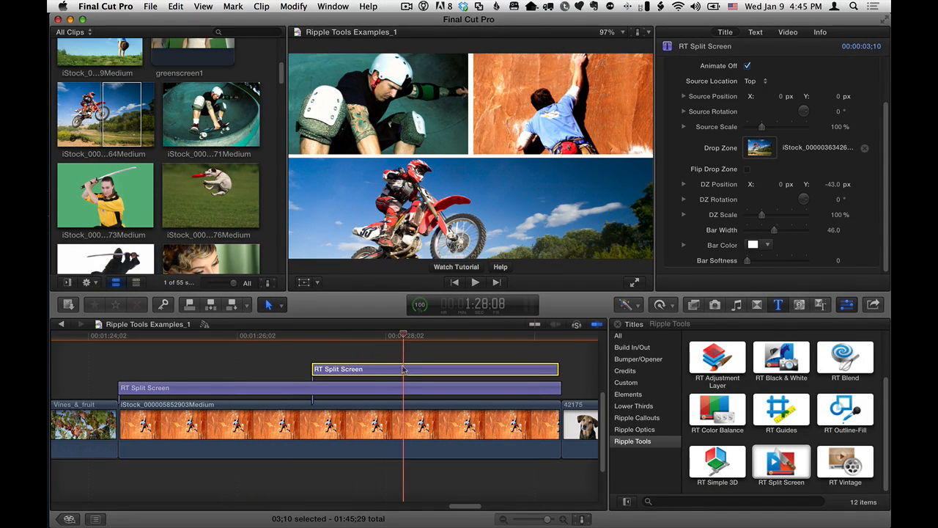
pyautogui.moveTo(350, 334)
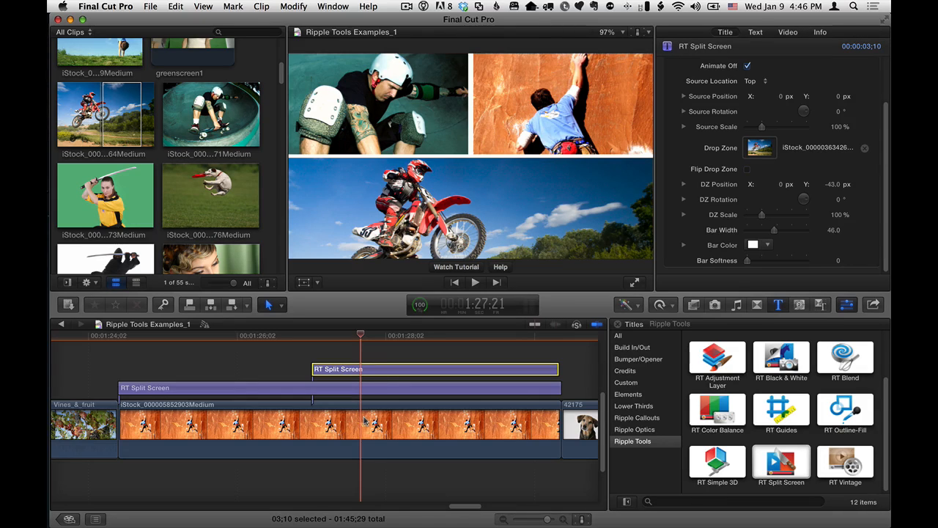
# On the Right-location title, set Source Scale to 100% and Source Position Y to 20.5 px.
pyautogui.click(337, 425)
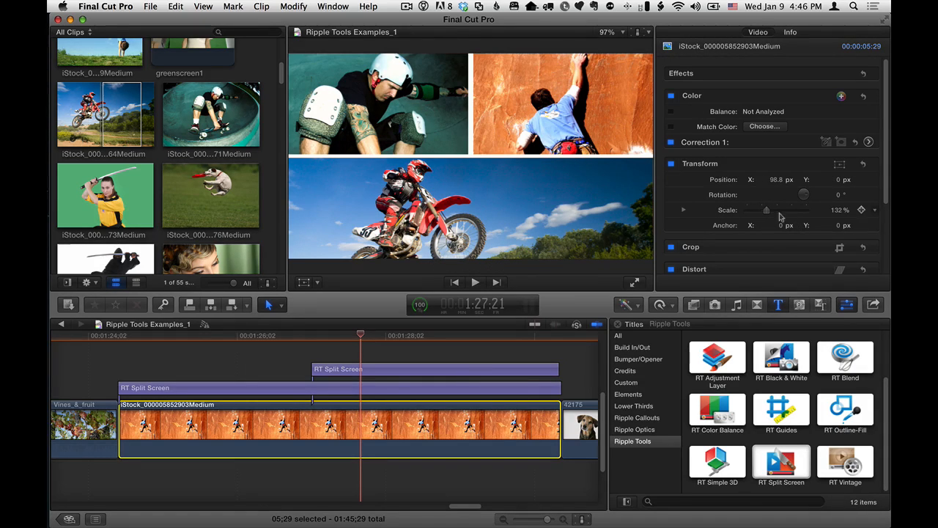
pyautogui.moveTo(766, 202)
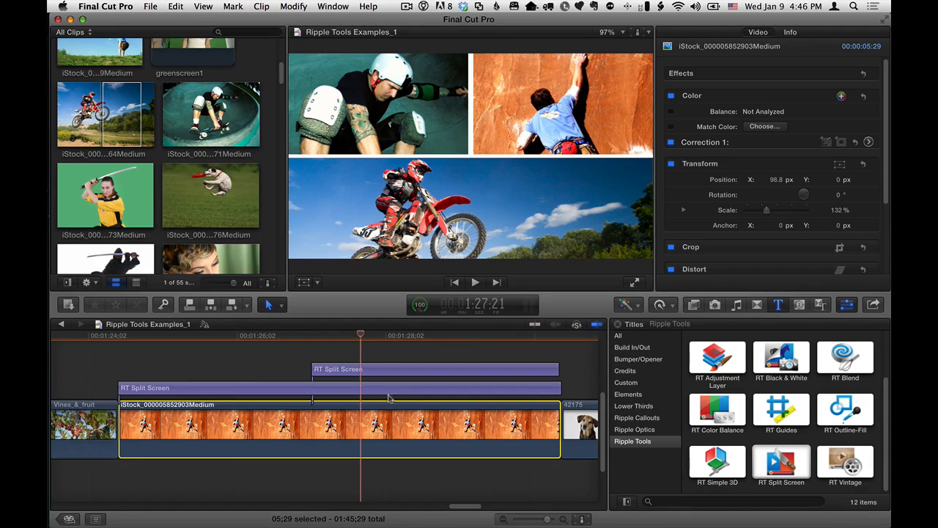
pyautogui.click(147, 387)
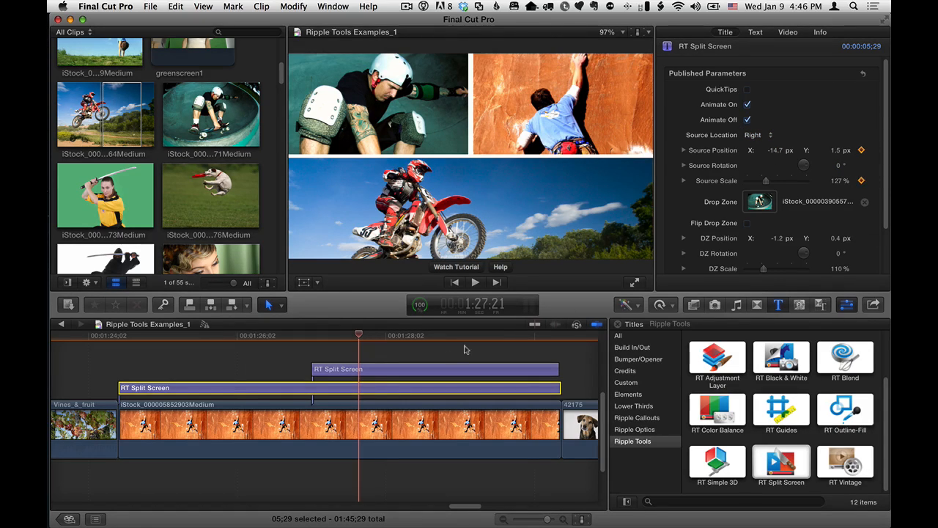
pyautogui.click(370, 334)
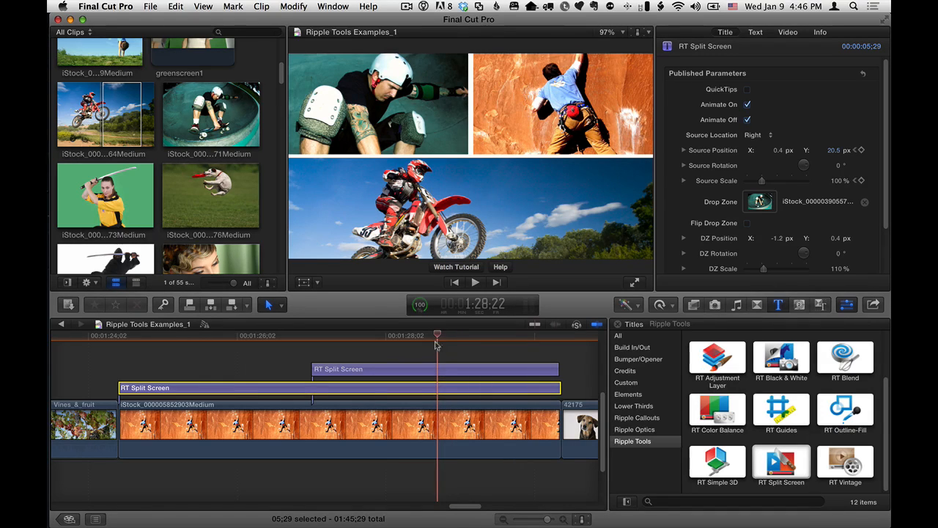
# Connect a third RT Split Screen title above the stack, scrub its animation and keep Source Location Bottom.
pyautogui.click(498, 425)
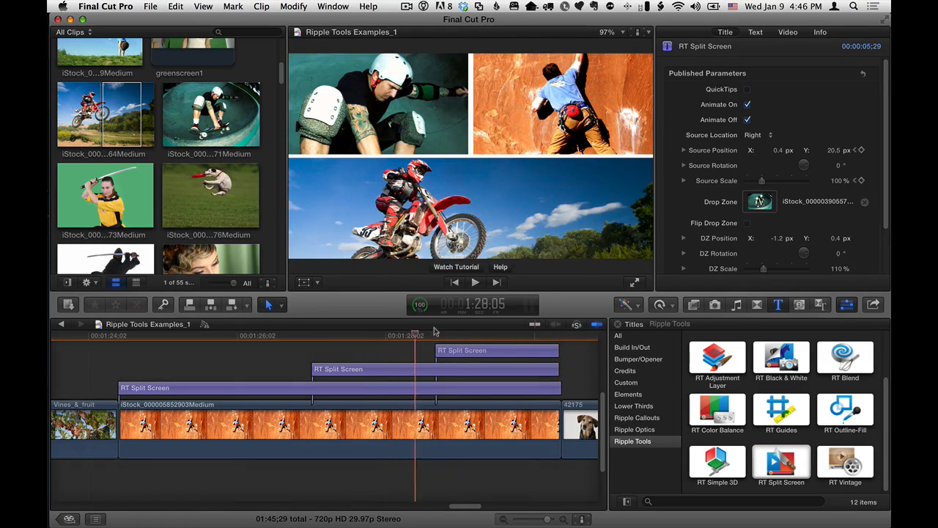
pyautogui.click(517, 334)
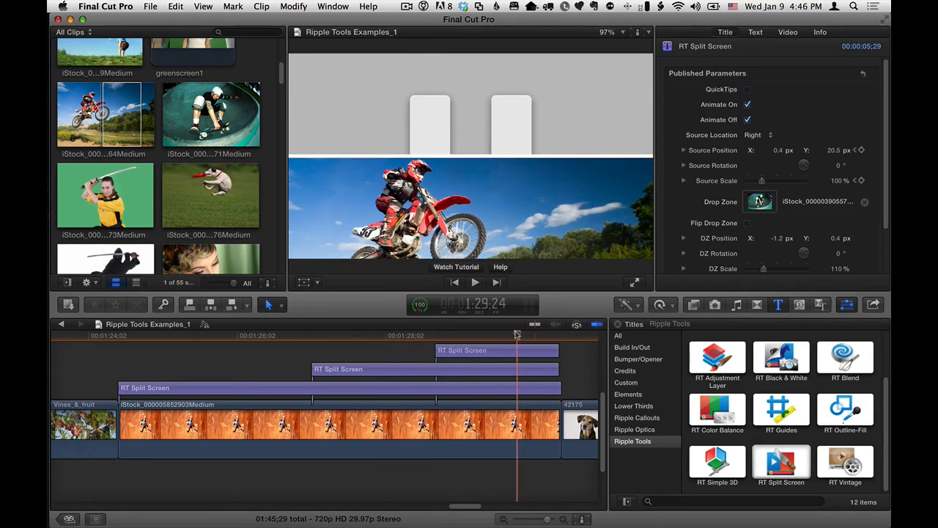
pyautogui.click(557, 335)
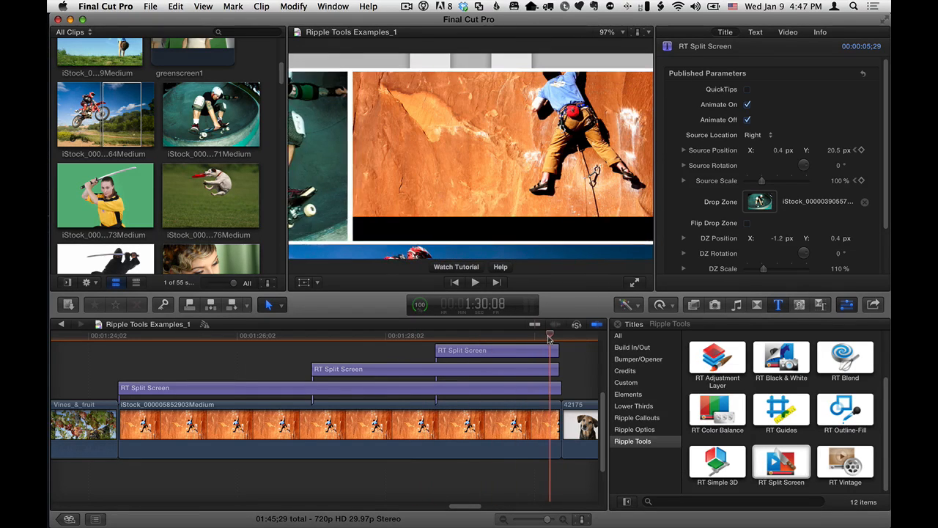
pyautogui.moveTo(550, 337); pyautogui.dragTo(523, 338)
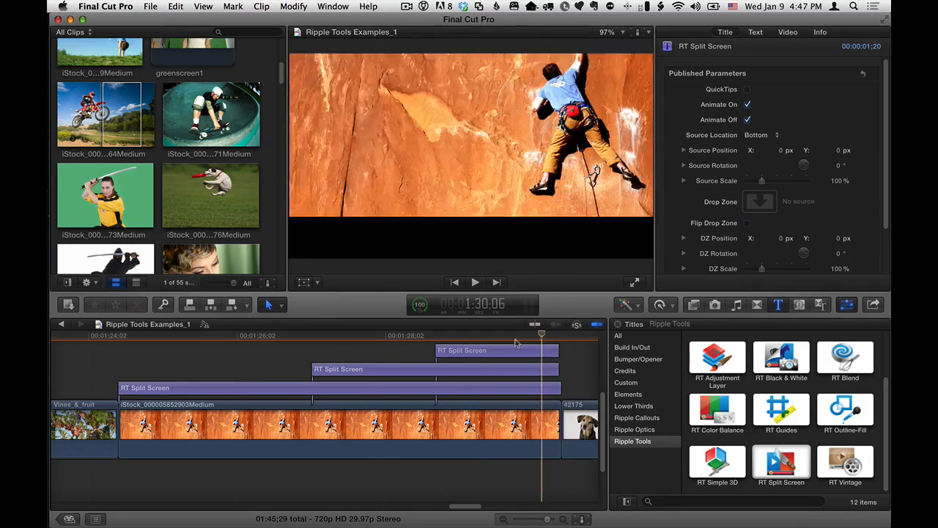
pyautogui.click(505, 349)
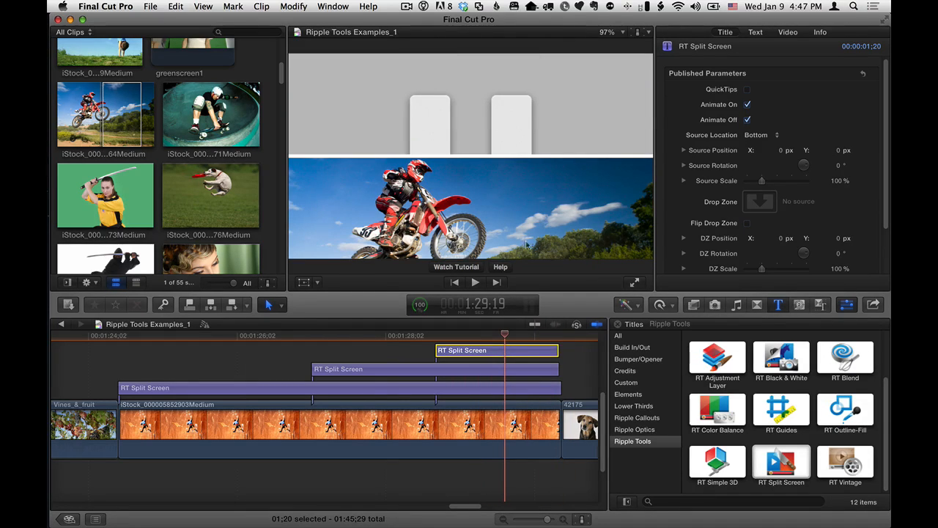
pyautogui.moveTo(760, 203)
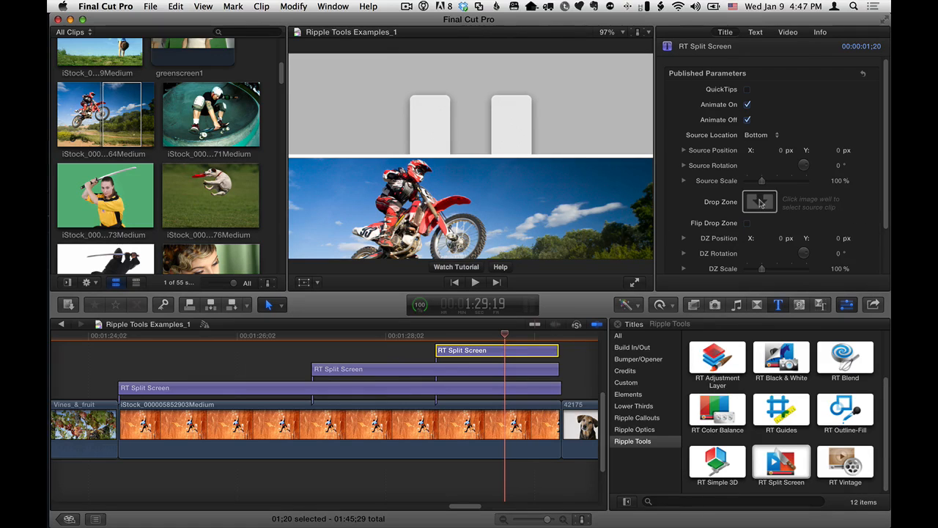
# Apply the sword woman clip to the third title's Drop Zone above the motocross rider.
pyautogui.click(759, 202)
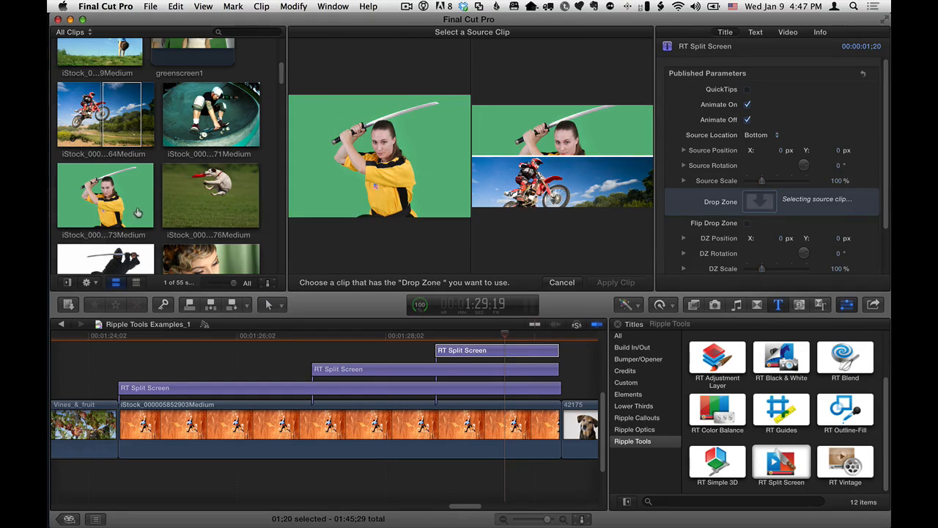
pyautogui.click(562, 282)
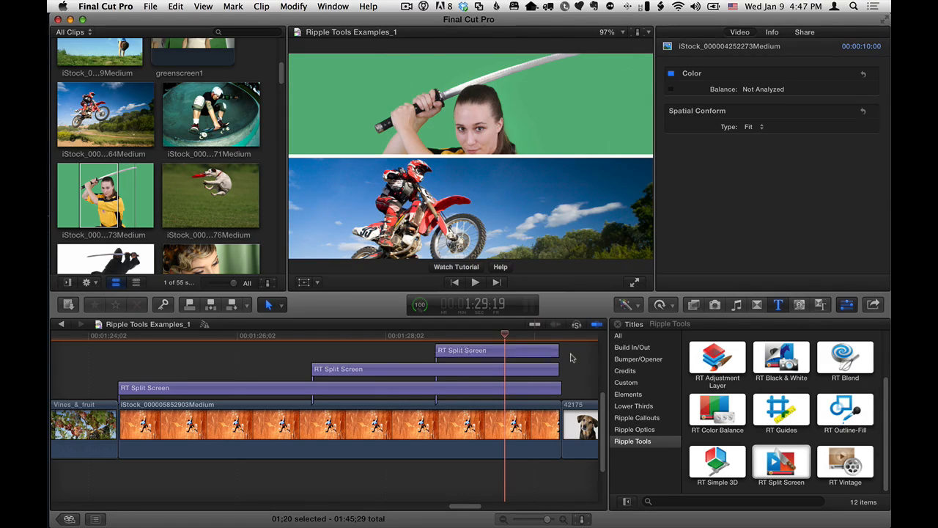
pyautogui.click(491, 349)
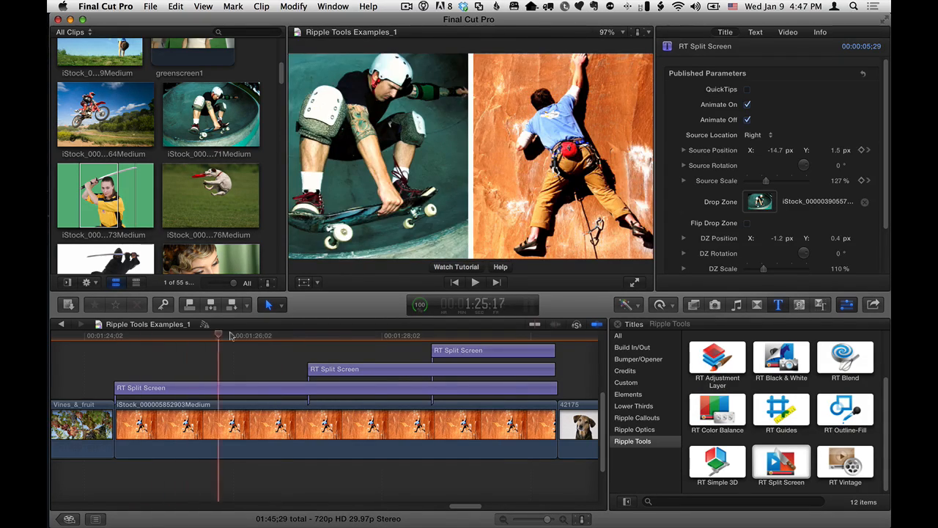
pyautogui.click(431, 335)
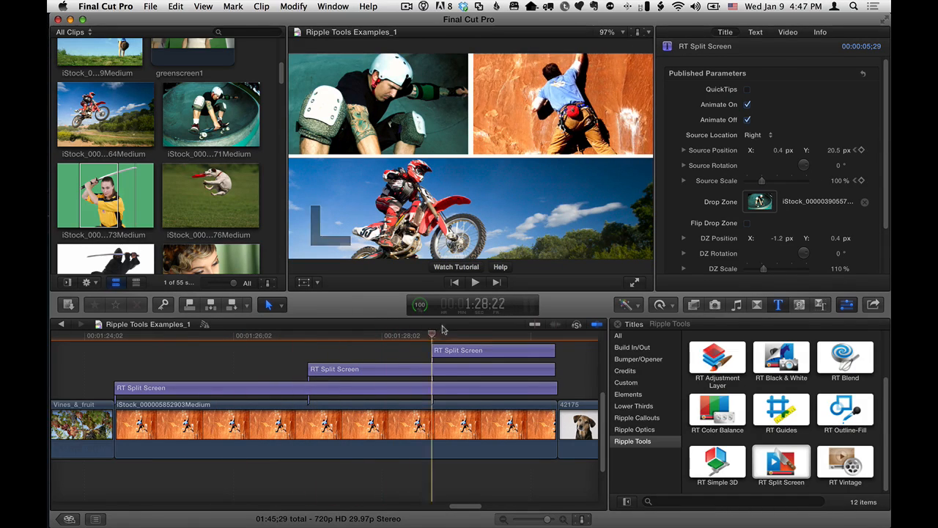
pyautogui.click(478, 334)
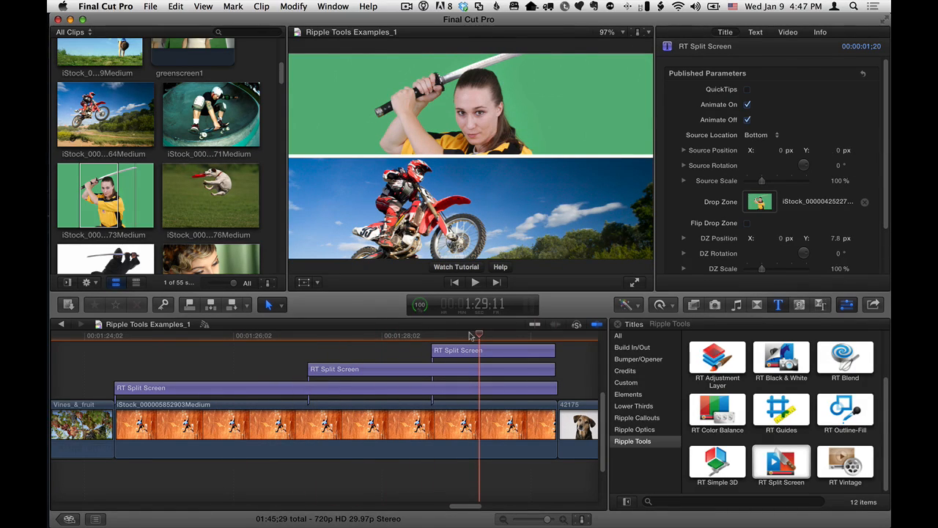